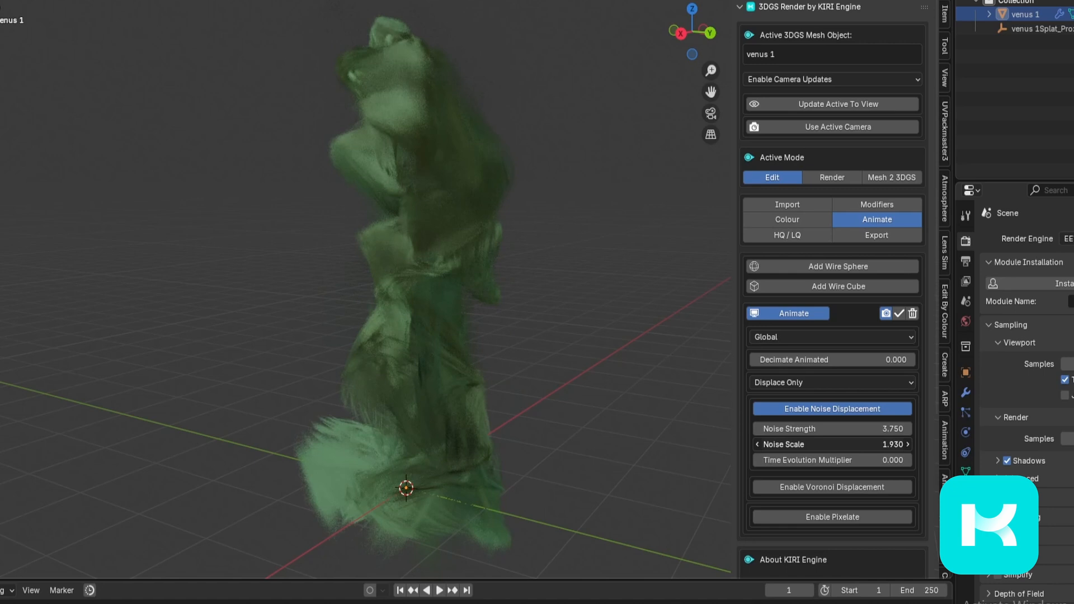
Step: Dismiss the splash screen and reveal the KIRI 3DGS Render import options
left_click_drag(855, 444, 822, 444)
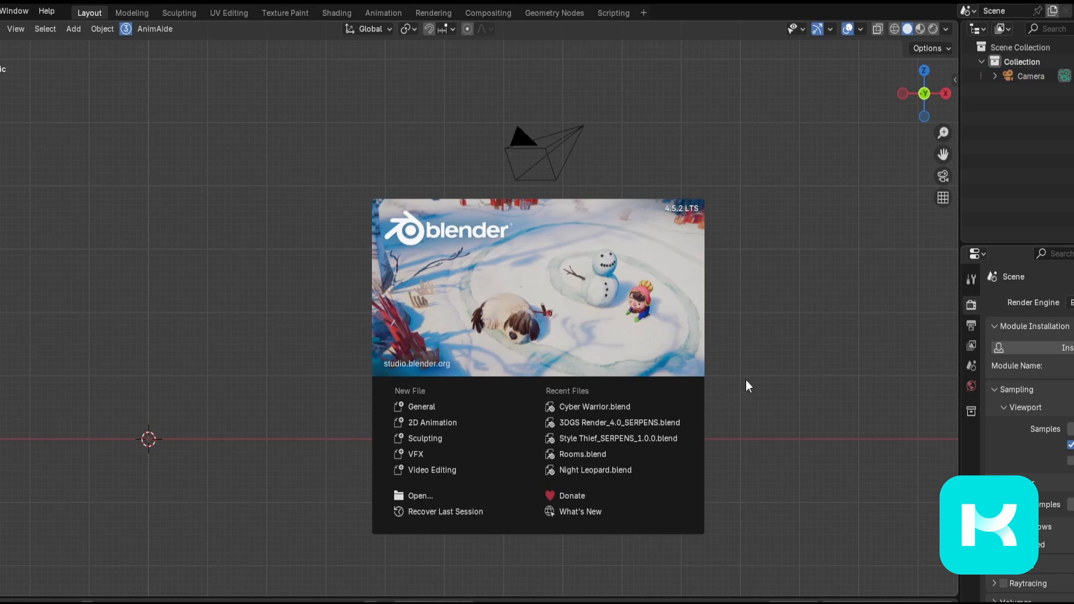
mouse_move(738, 275)
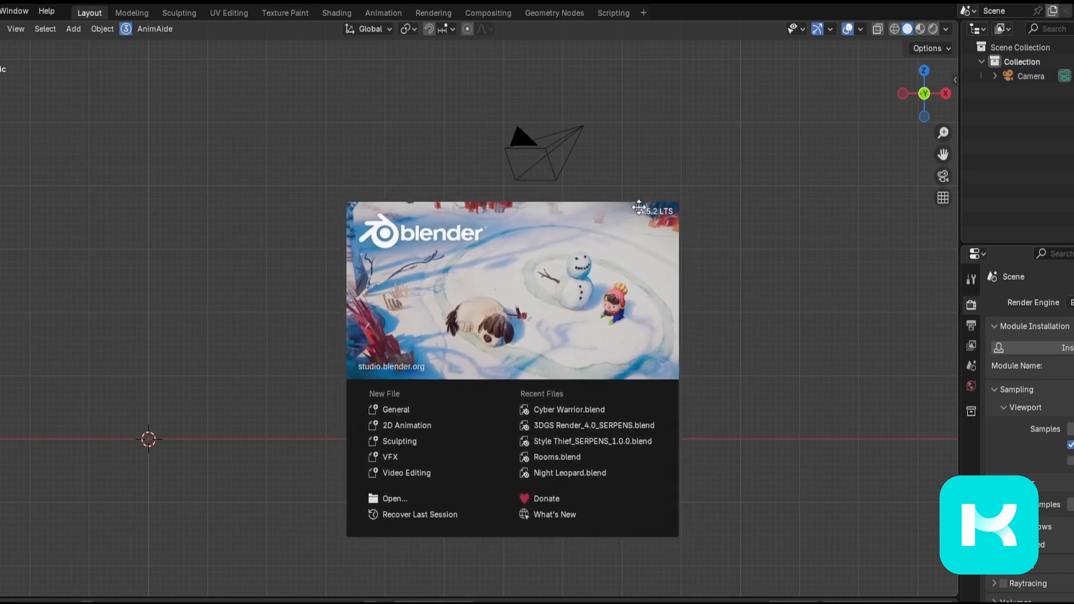
left_click_drag(639, 207, 627, 225)
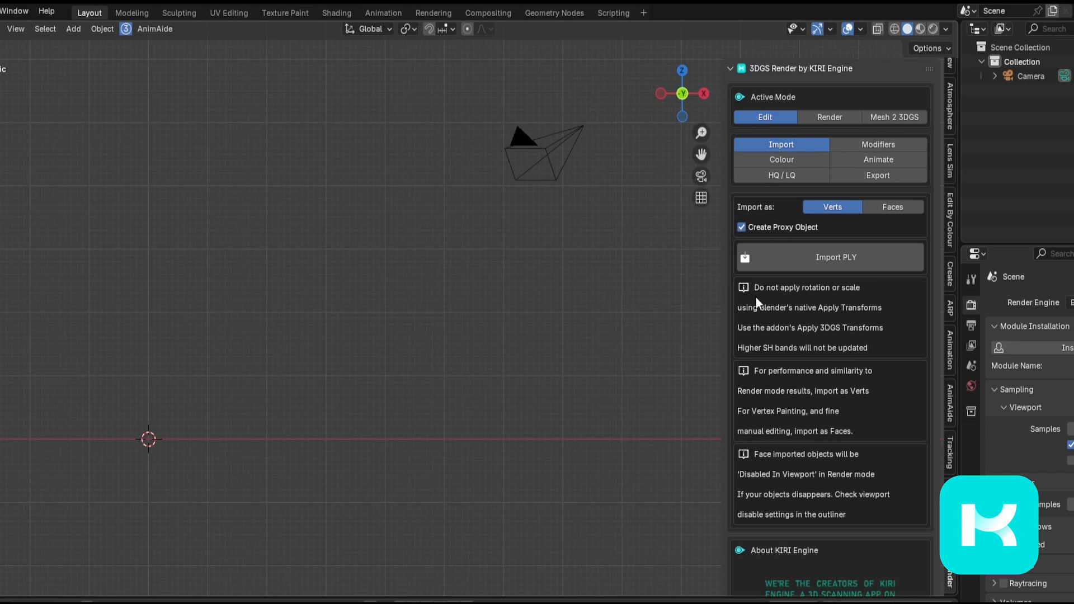
Step: Leave the splat import on Verts after trying Faces, and enable Create Proxy Object
scroll("down", 3)
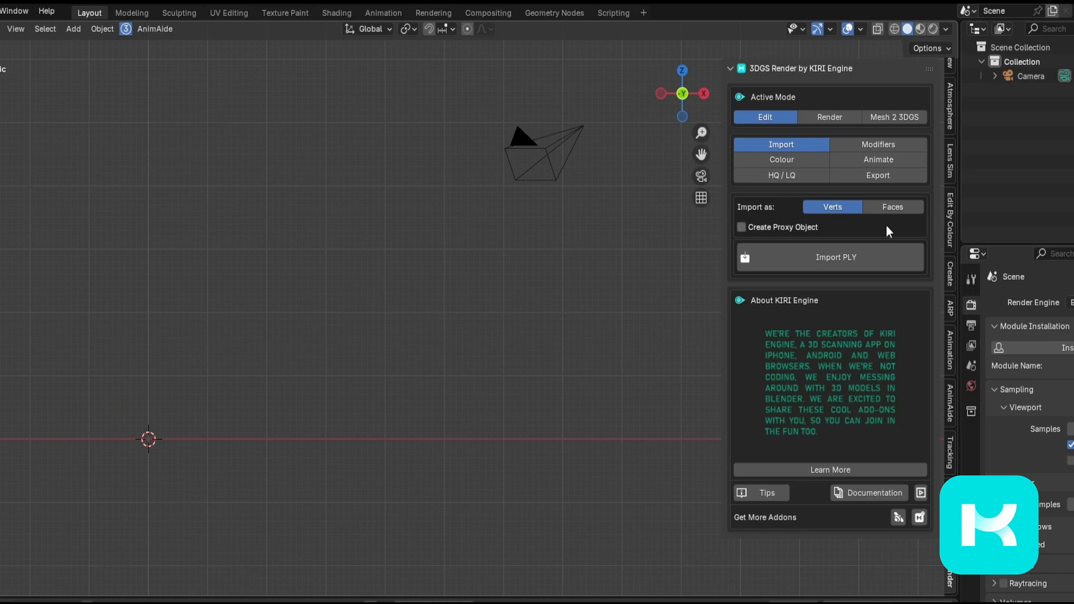
mouse_move(849, 219)
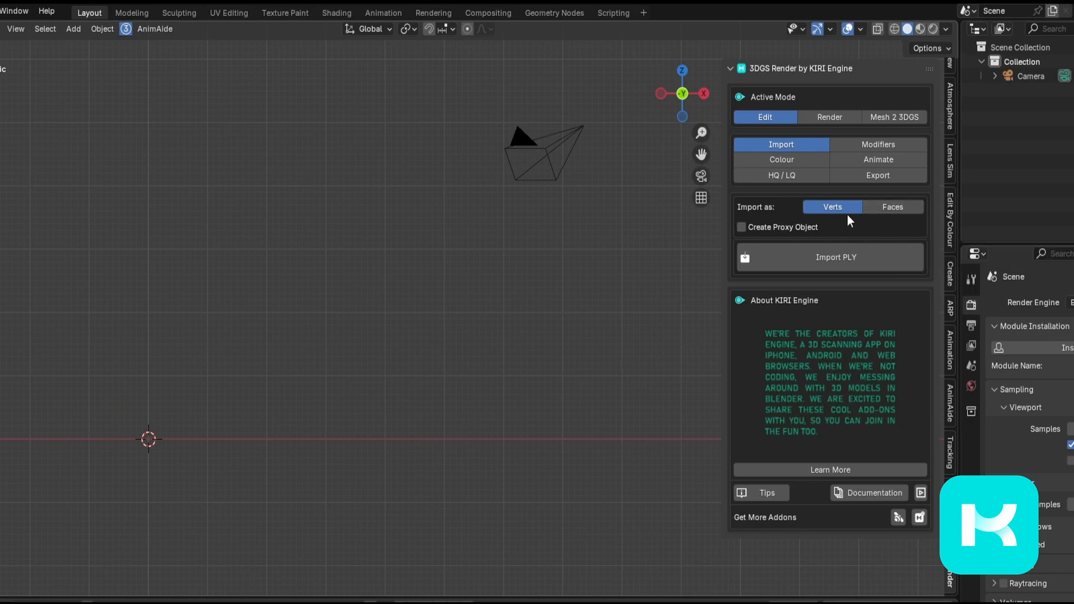
left_click(893, 207)
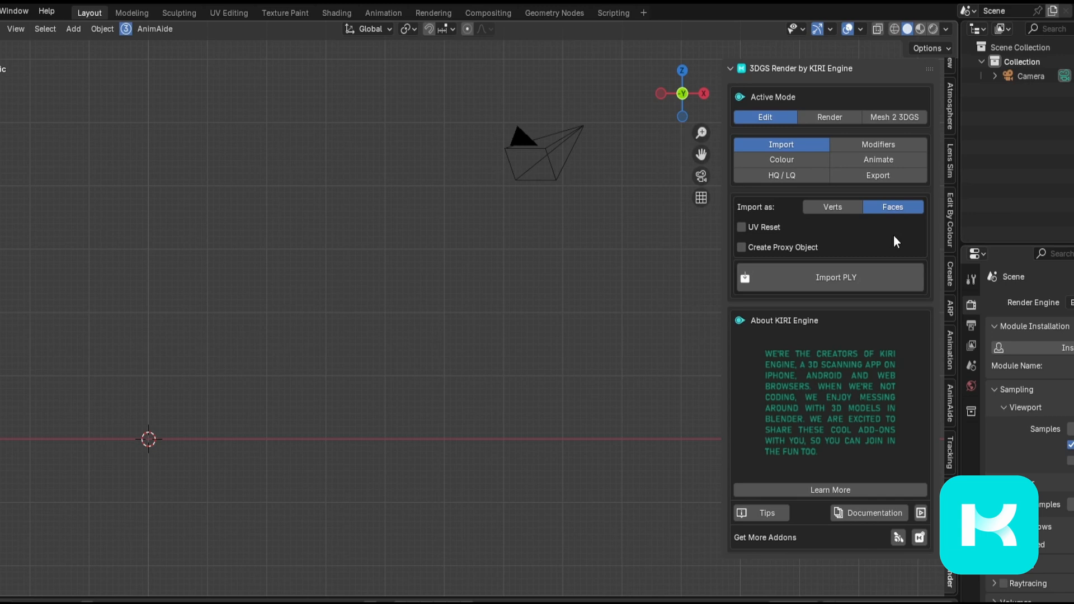
mouse_move(894, 214)
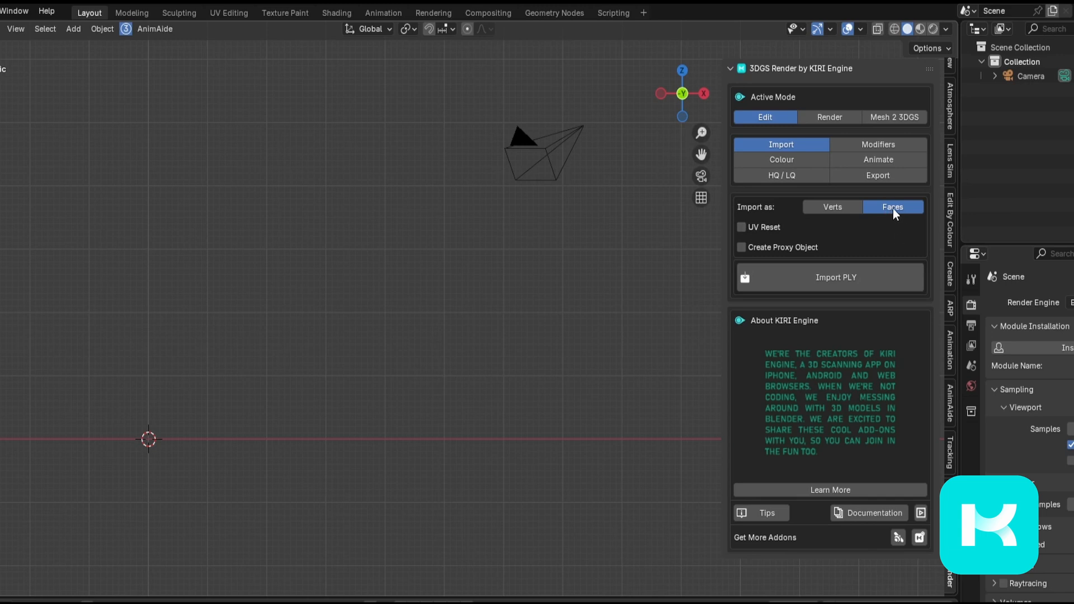
mouse_move(891, 239)
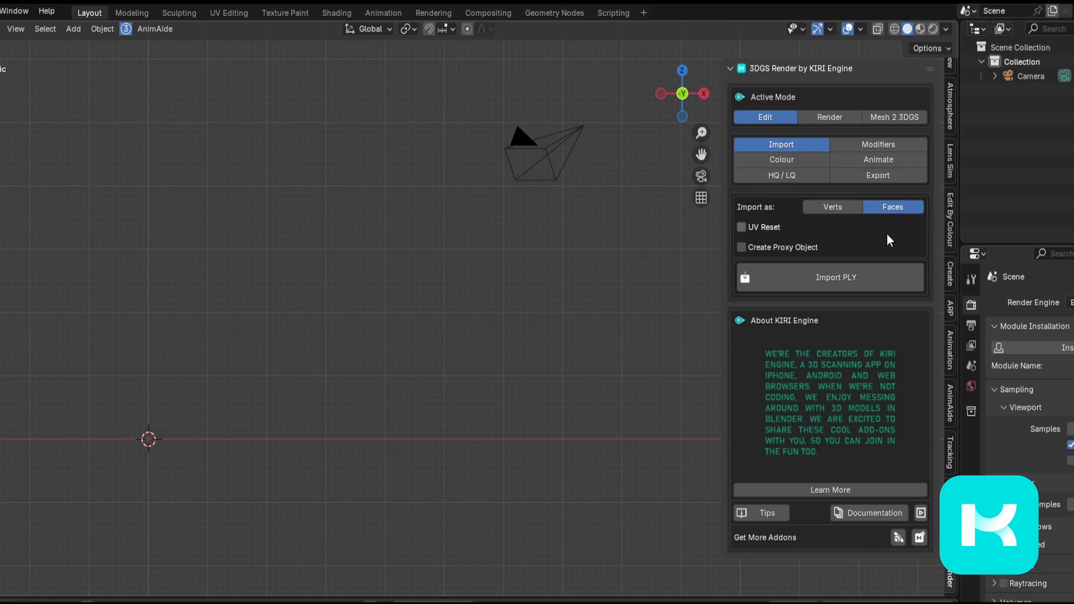
mouse_move(871, 235)
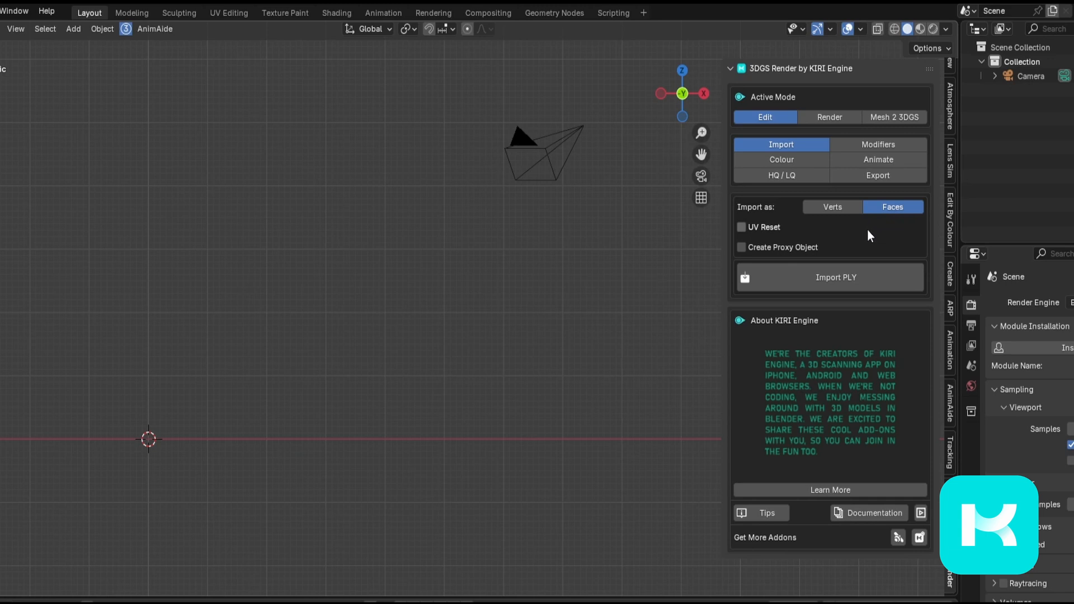
left_click(832, 207)
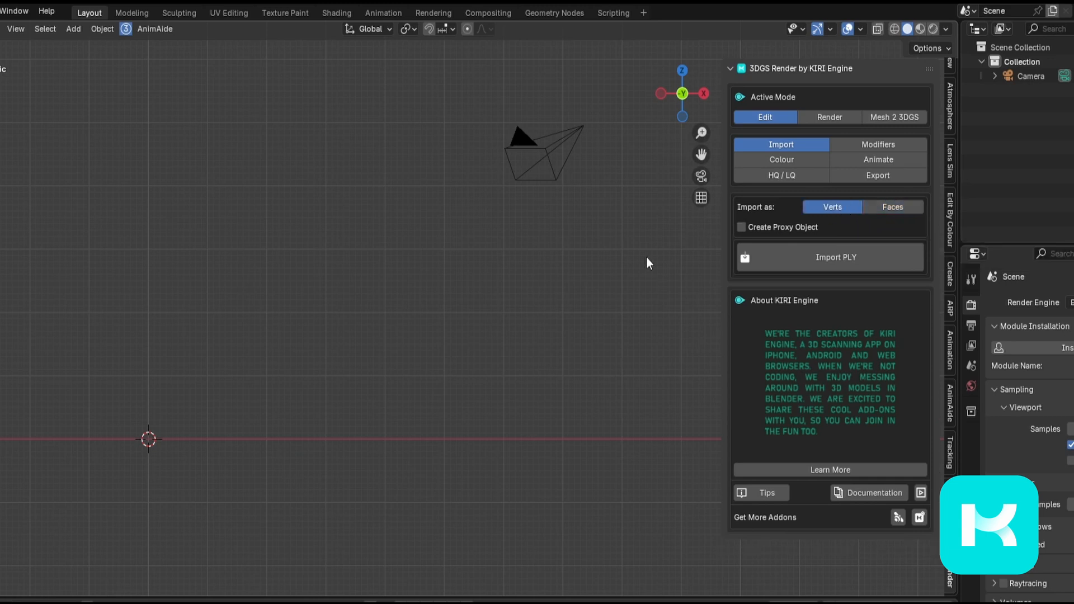
mouse_move(302, 298)
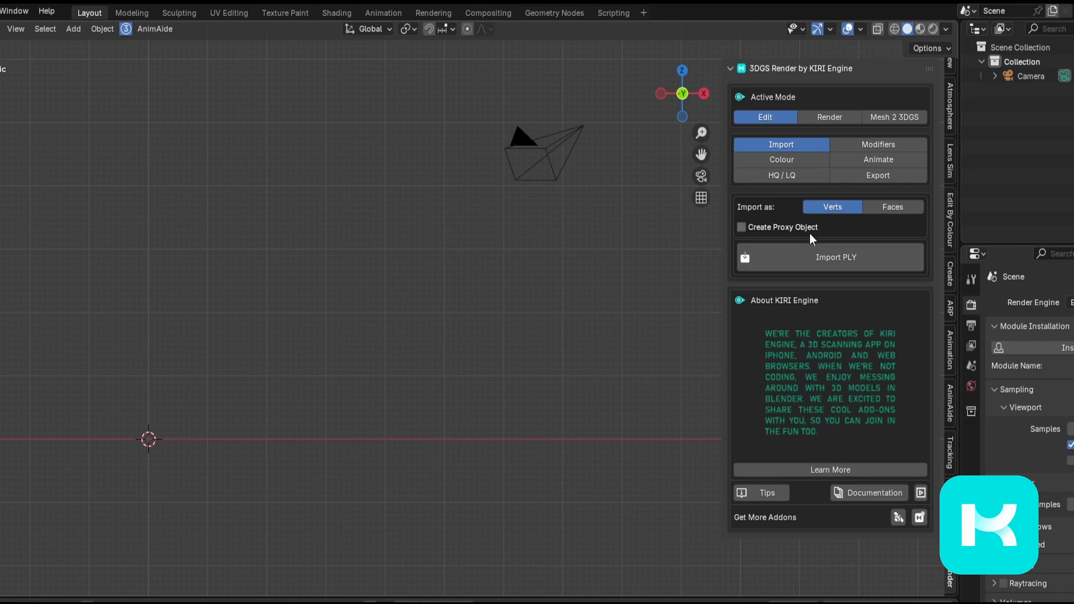
left_click(740, 227)
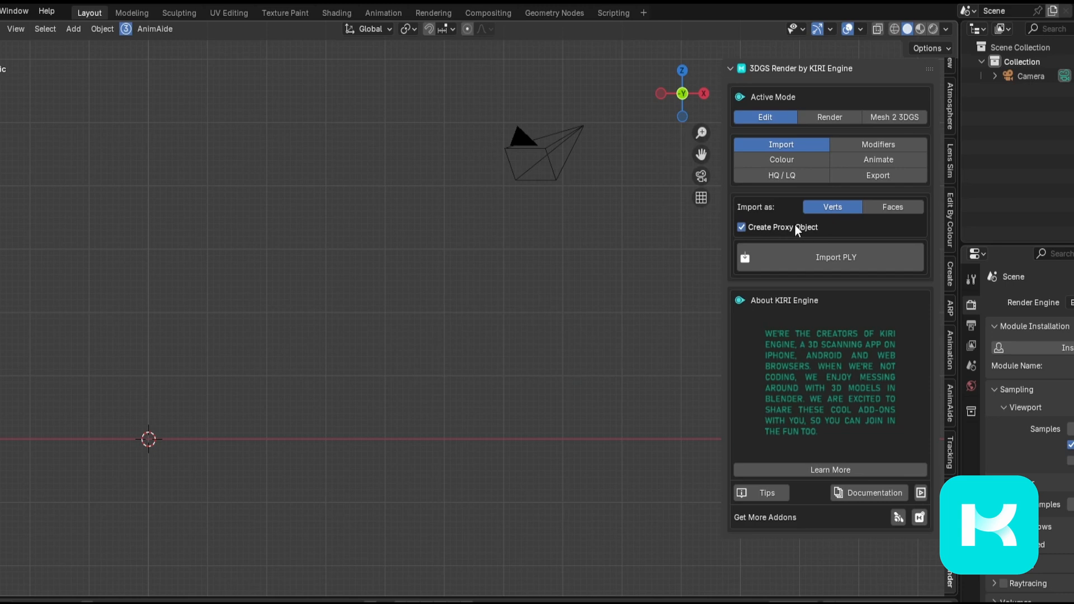
mouse_move(776, 237)
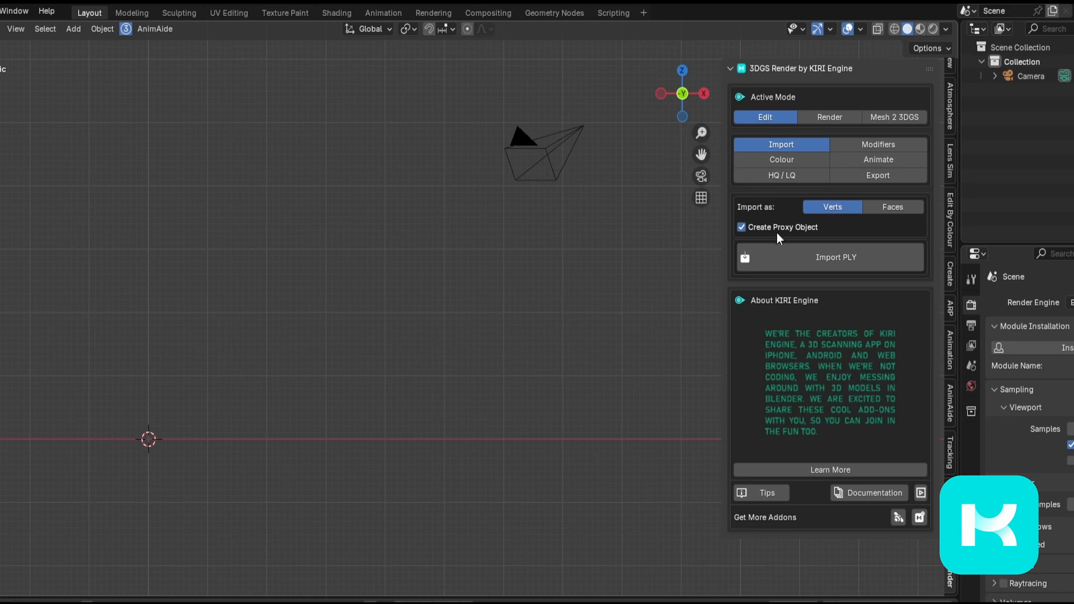
mouse_move(884, 286)
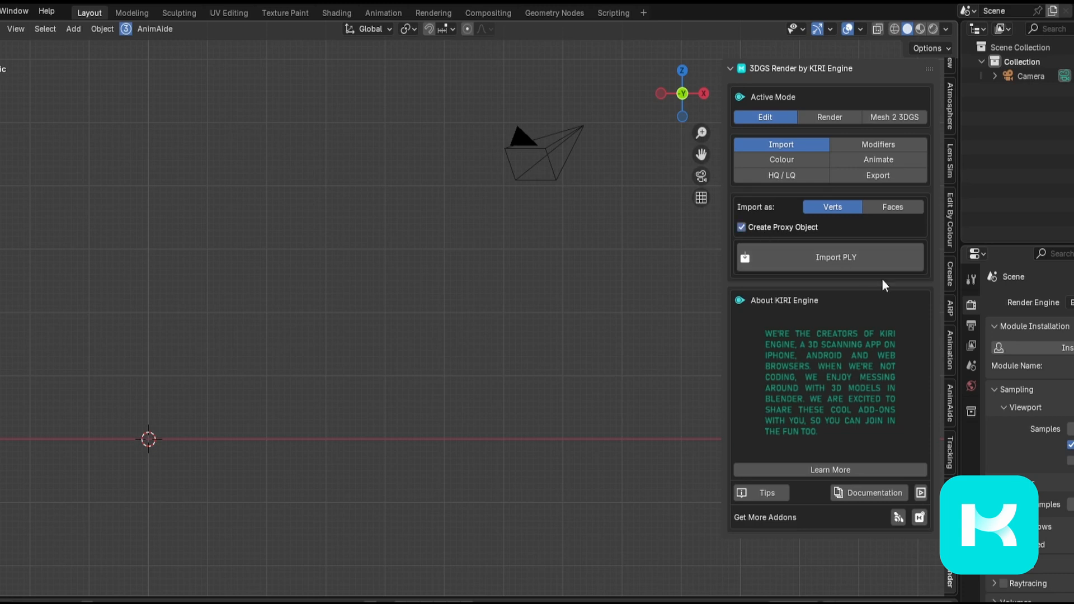
Step: Import the flamingo .ply splat and select it as the active 3DGS object
left_click(836, 257)
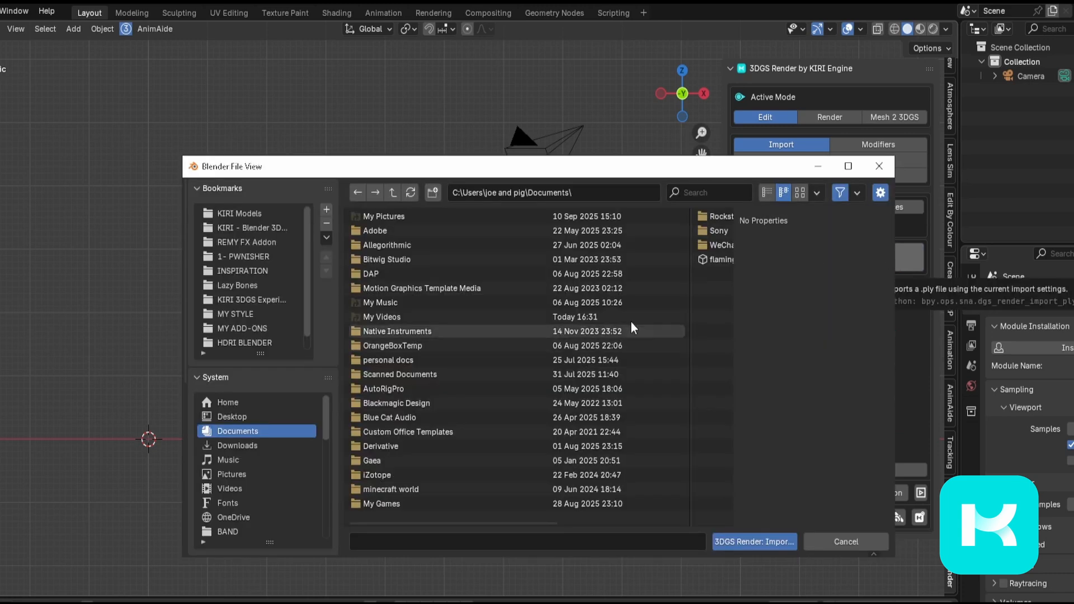
left_click(754, 542)
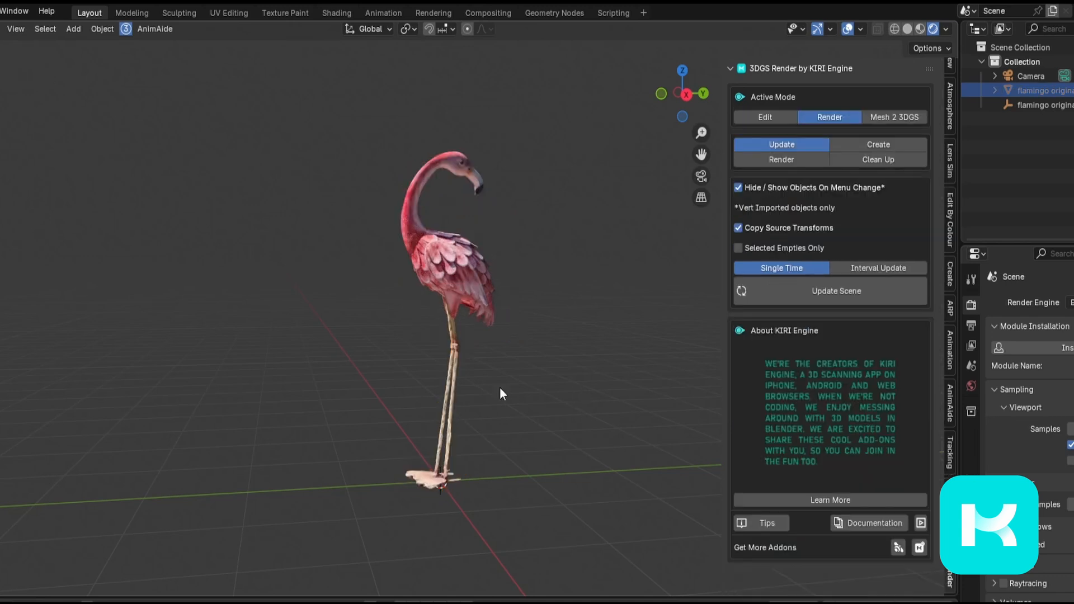
left_click_drag(500, 393, 323, 312)
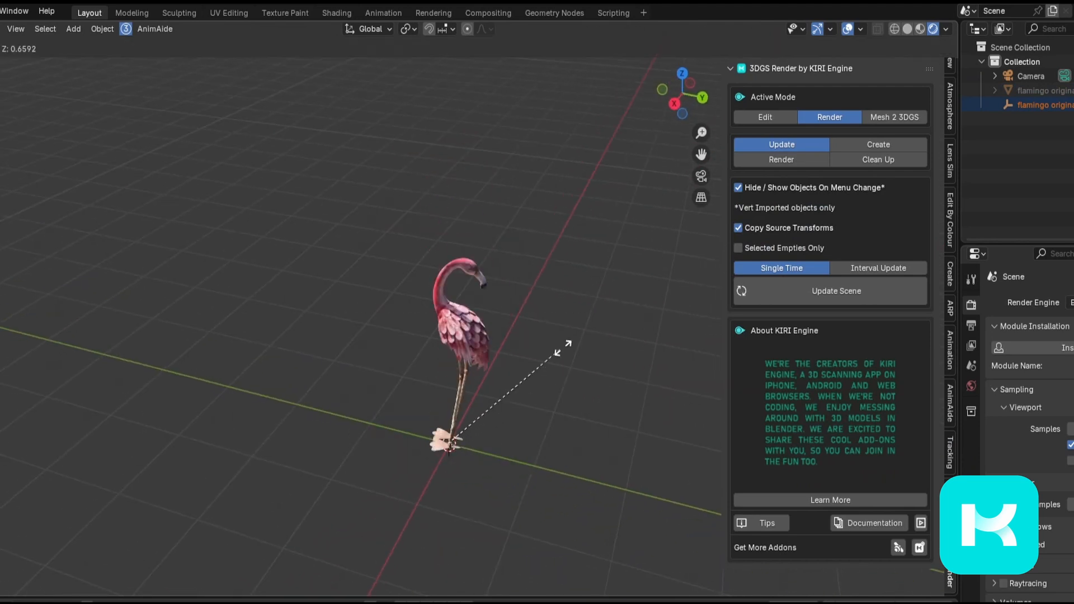
left_click(765, 117)
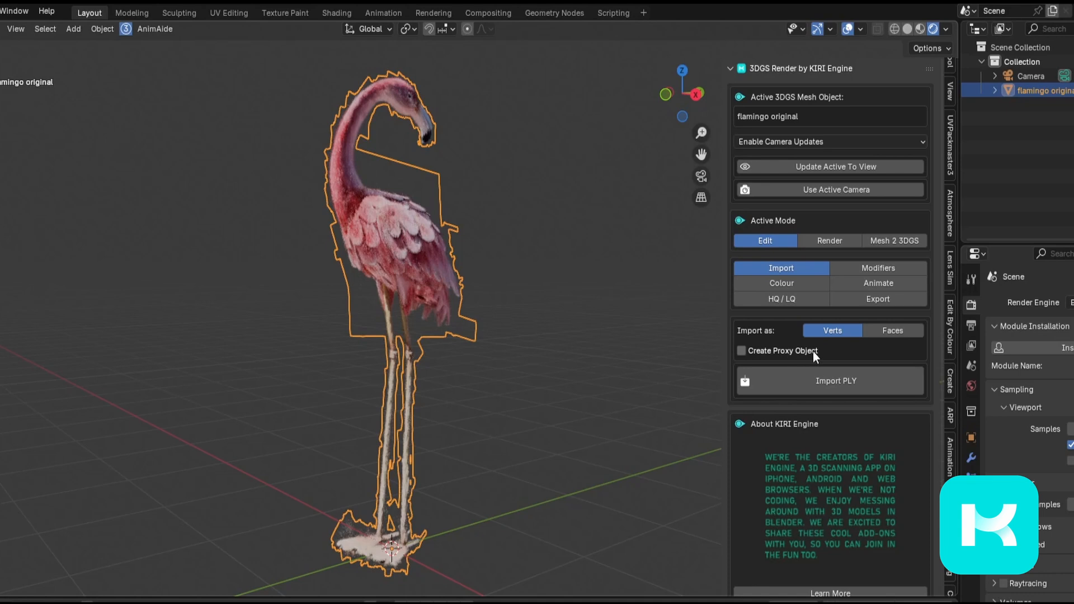
mouse_move(802, 362)
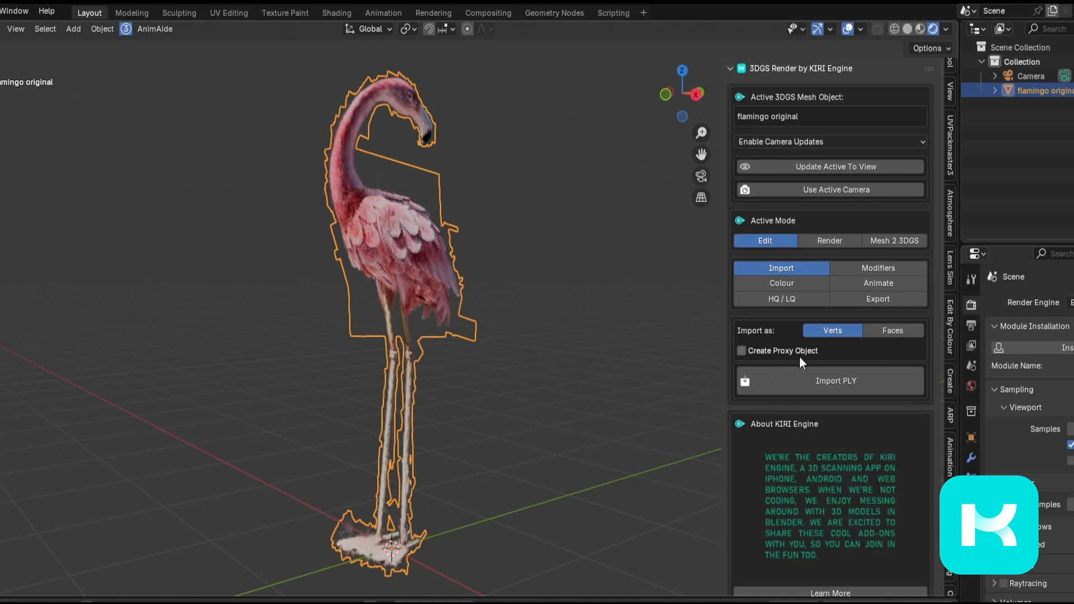
mouse_move(746, 358)
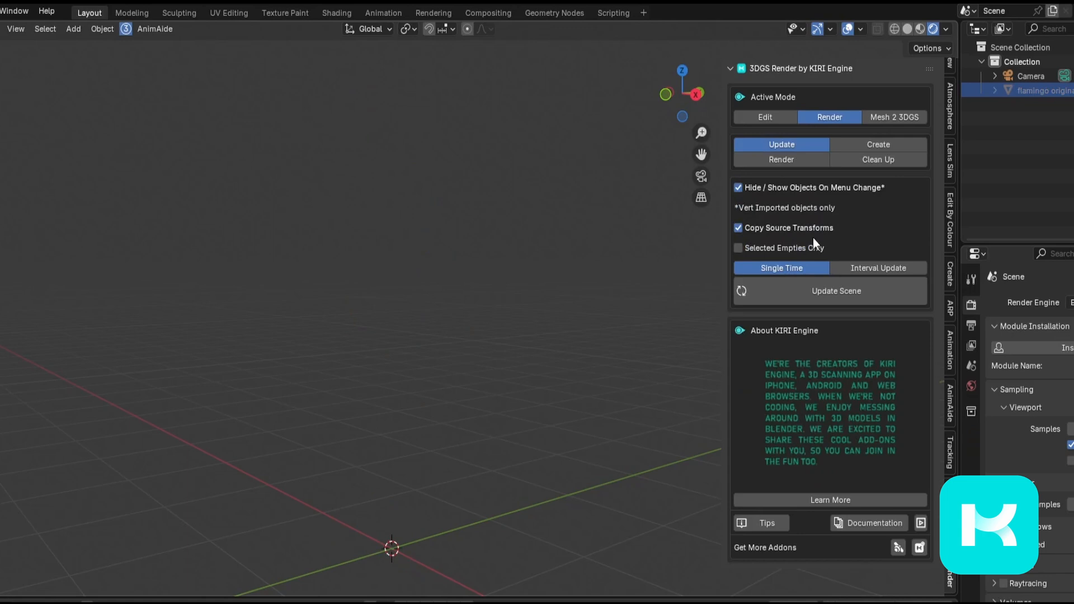
mouse_move(866, 144)
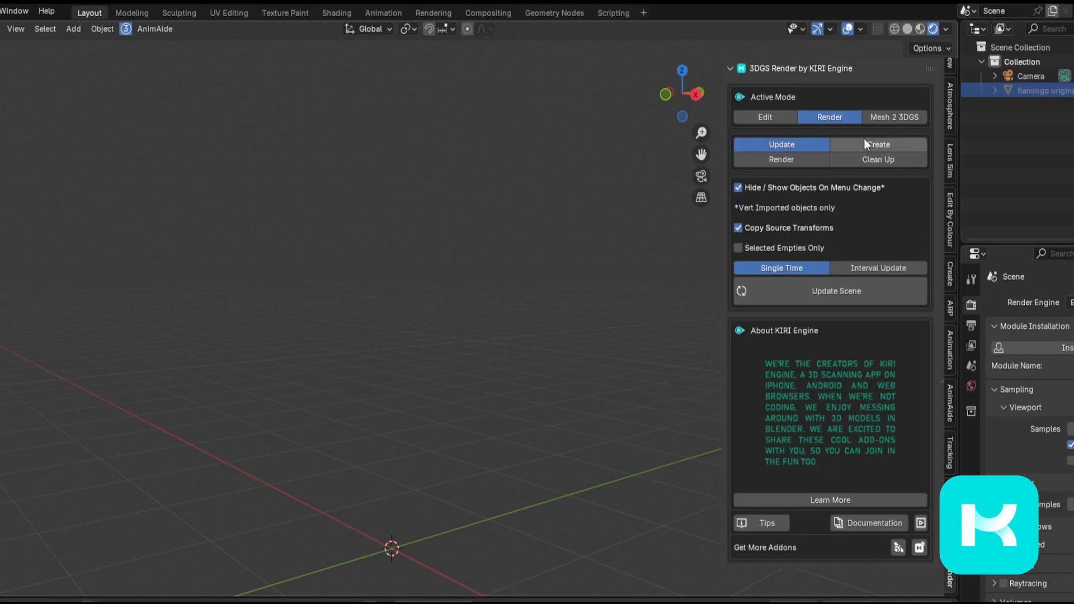
Step: Create a proxy from the flamingo splat and return it to editable point-cloud display
left_click(877, 144)
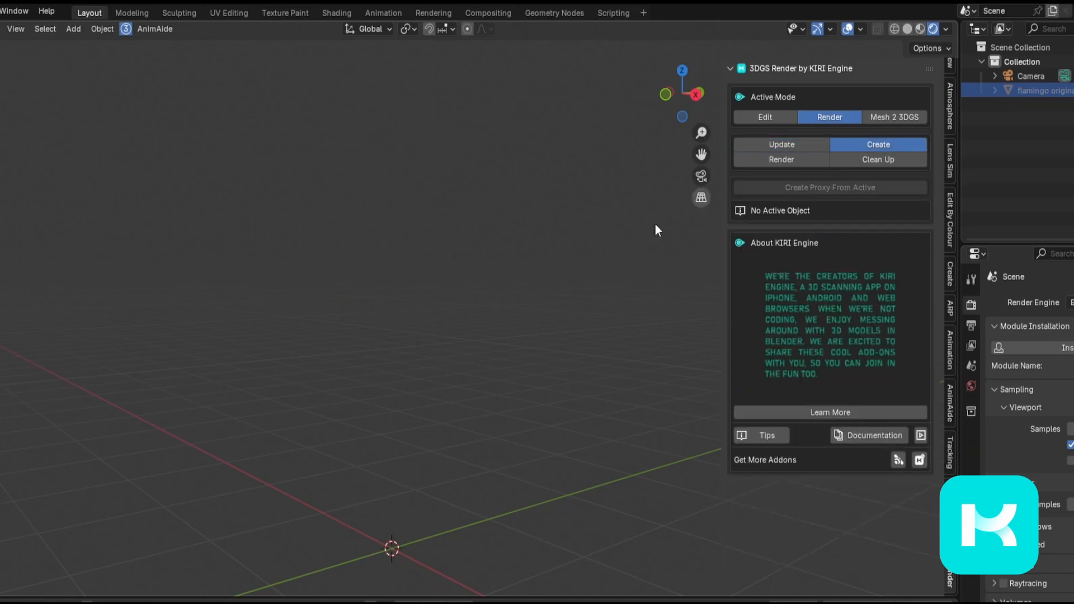
mouse_move(848, 199)
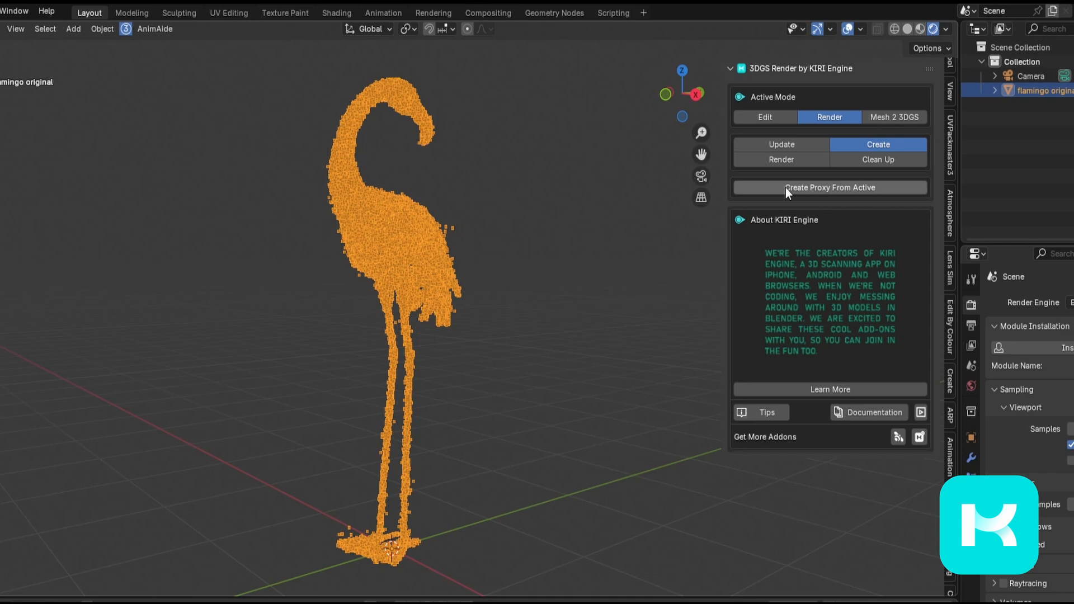
left_click(830, 188)
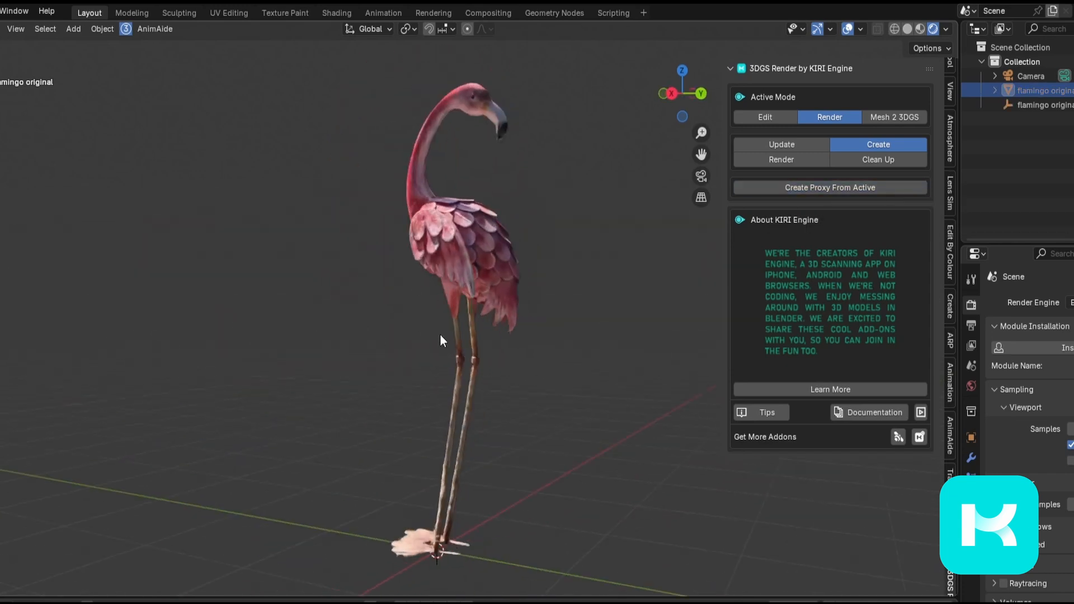
left_click(765, 117)
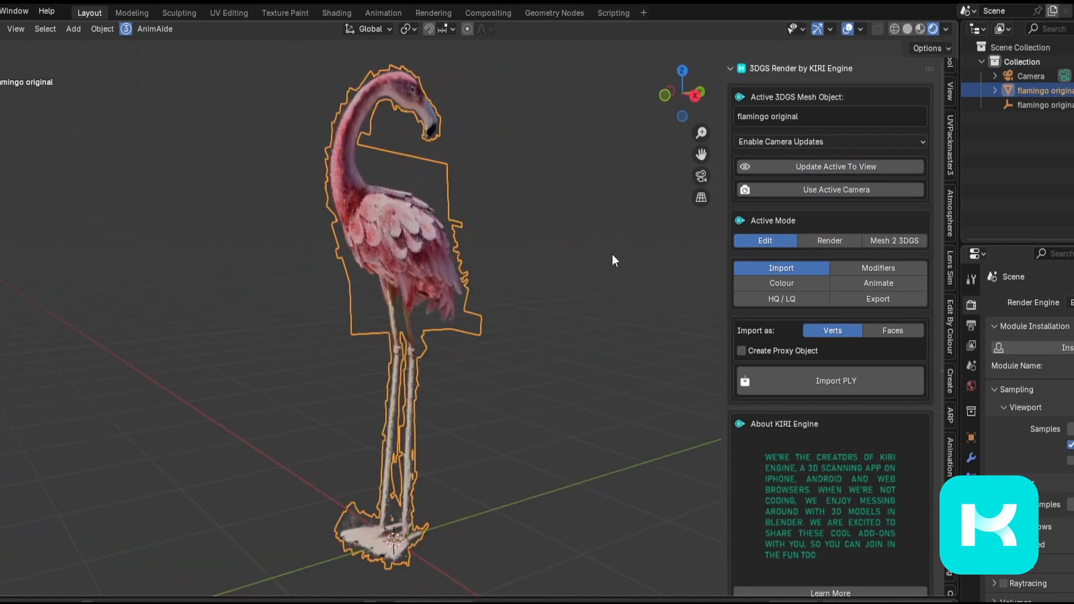
Step: Switch the flamingo splat to Render mode and orbit to view its solid form
left_click(830, 142)
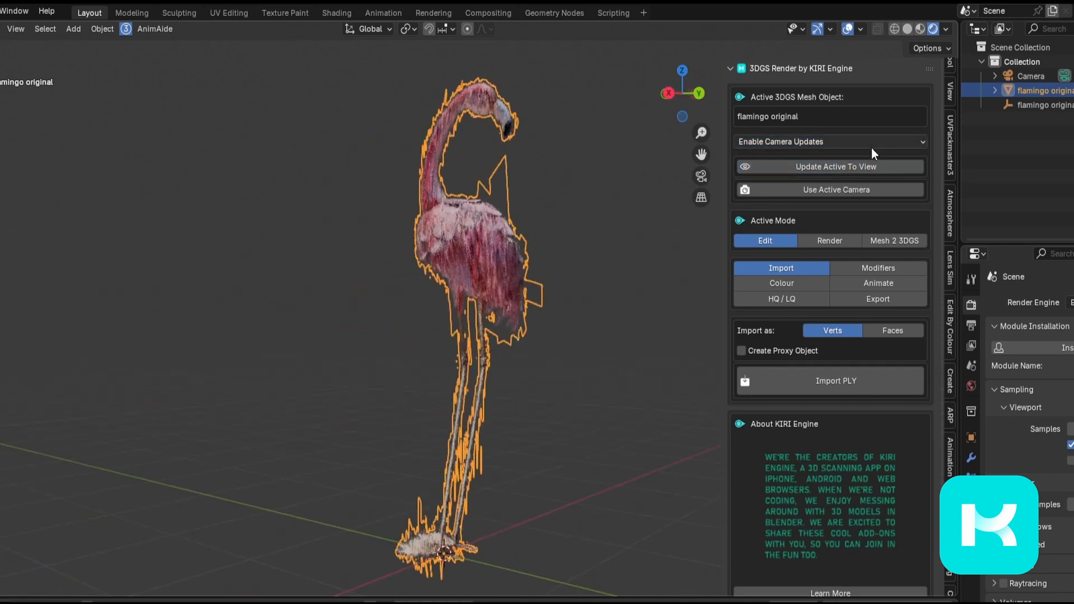
left_click(830, 142)
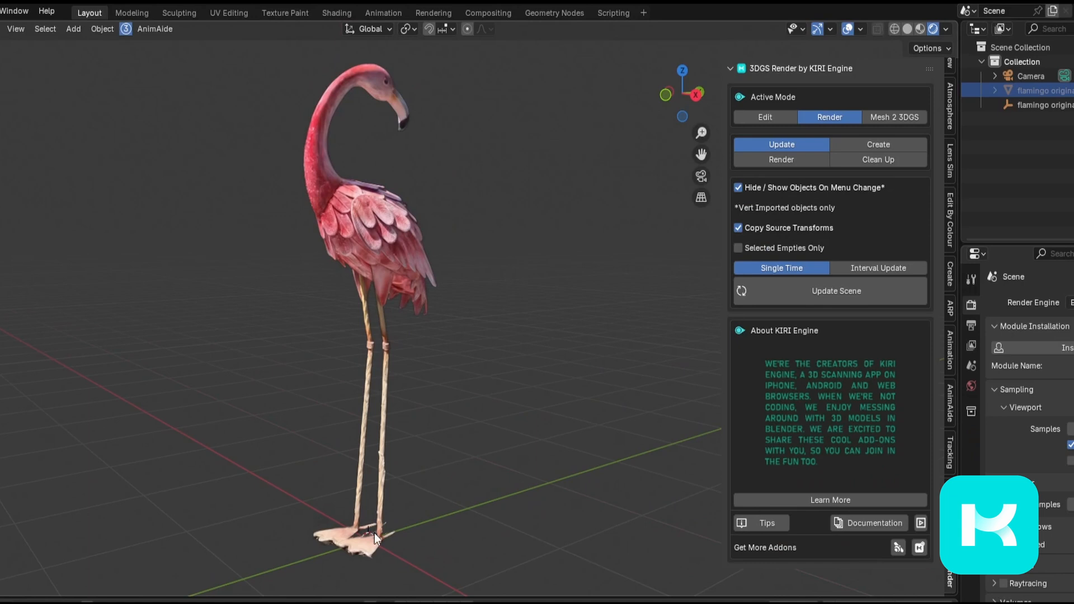
left_click_drag(373, 538, 459, 502)
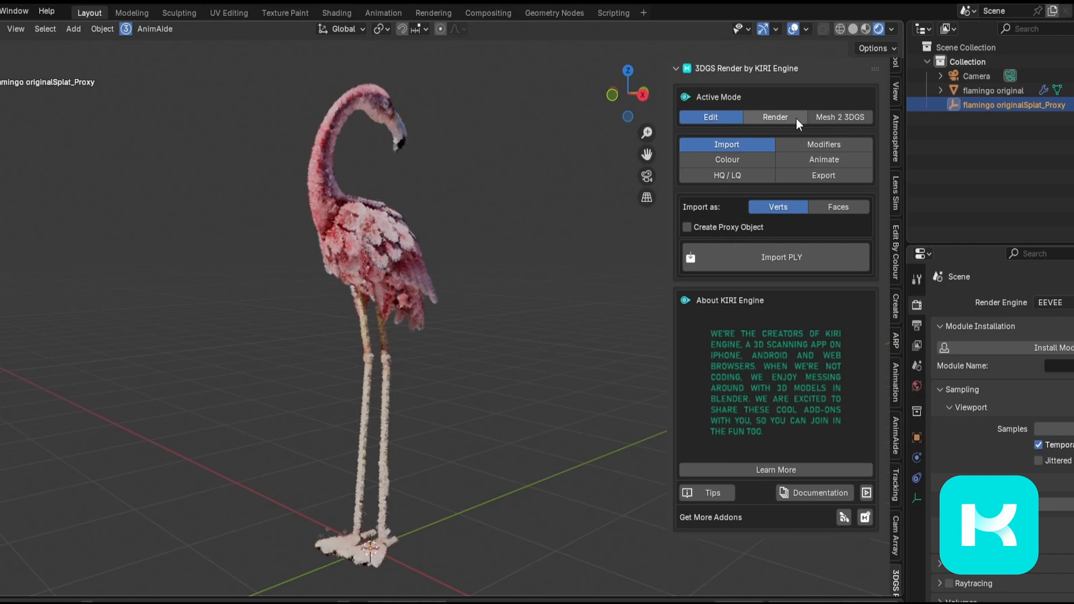
Step: Select the flamingo original, toggle Copy Source Transforms, and return to Edit to reposition the splat
left_click(774, 117)
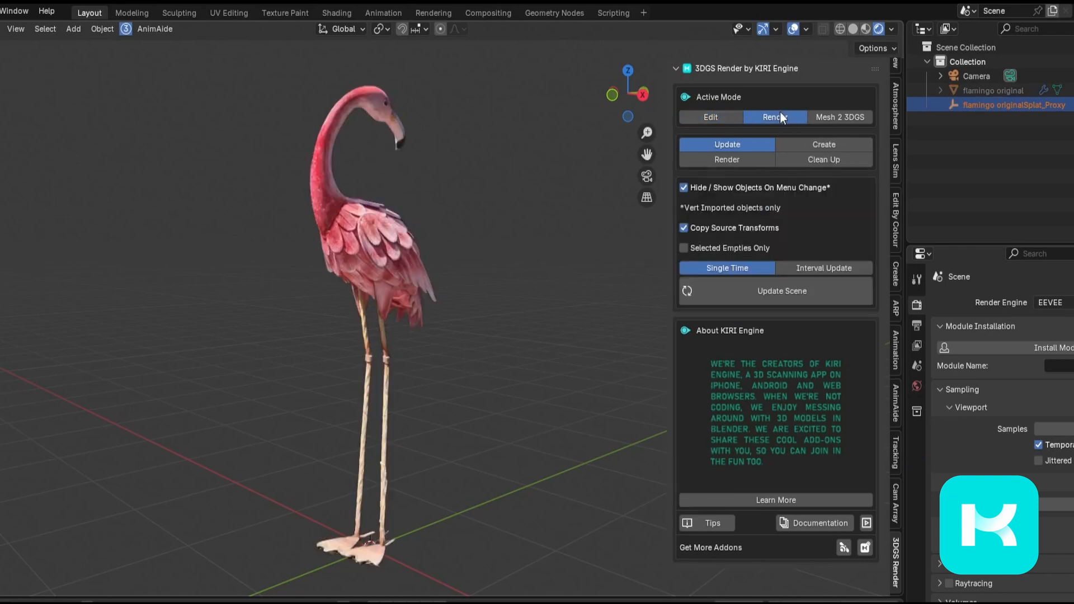
left_click(989, 89)
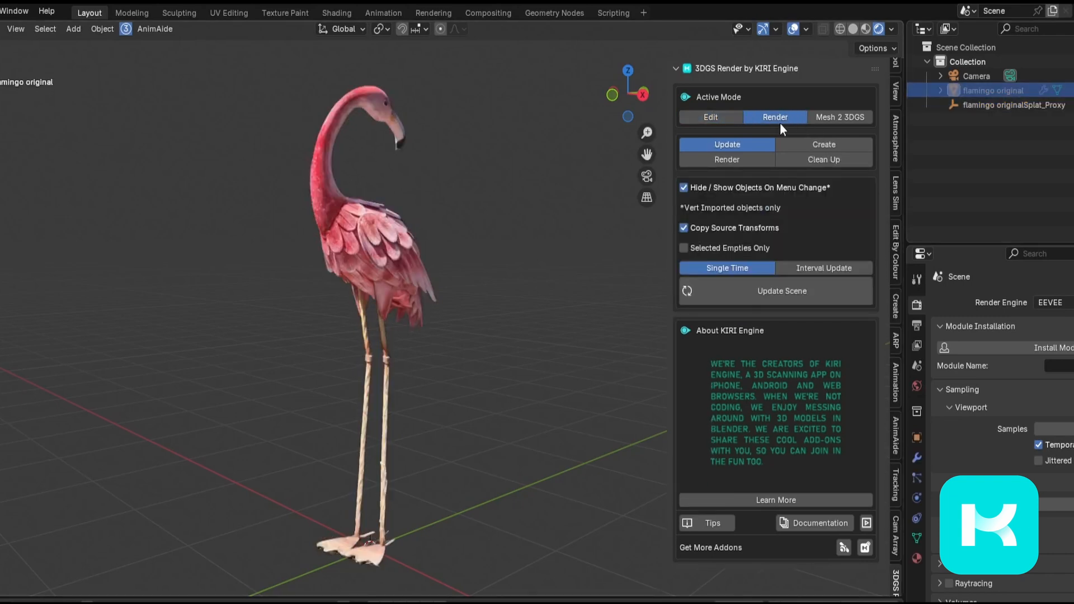
left_click(711, 117)
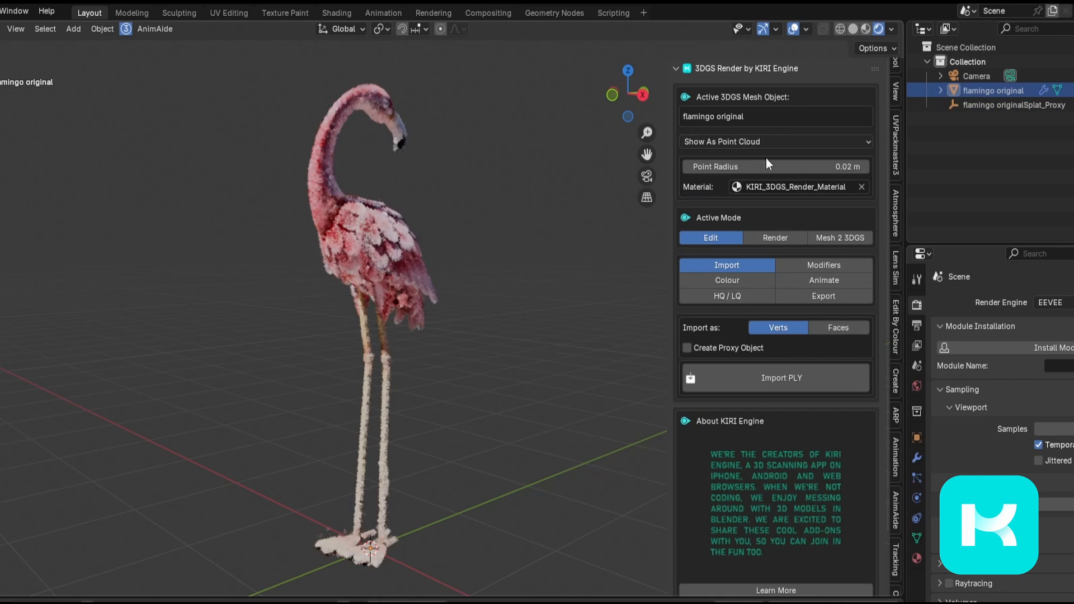
left_click(774, 237)
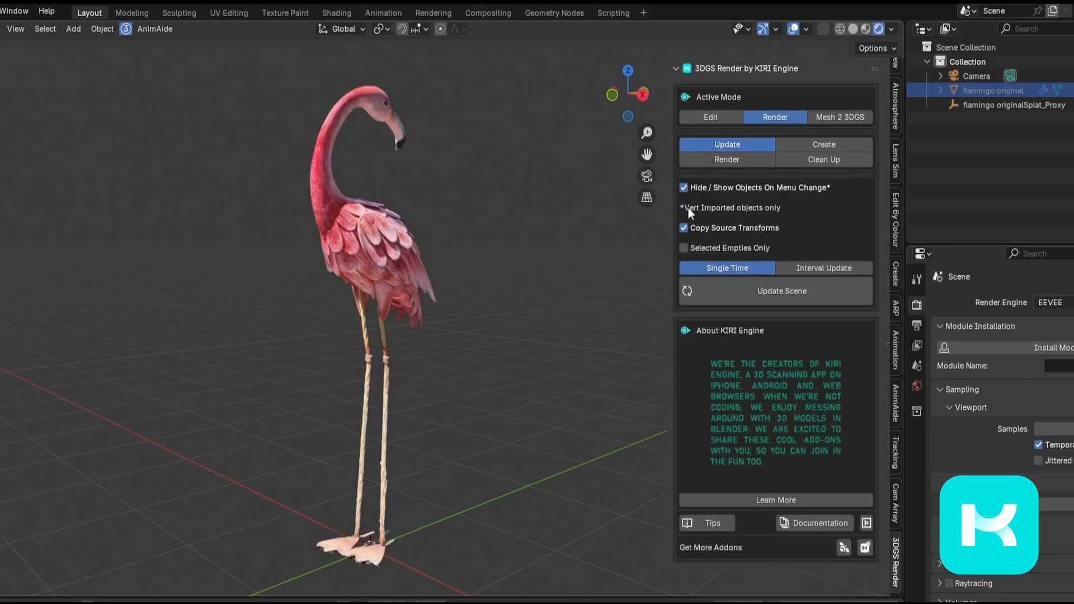
mouse_move(738, 217)
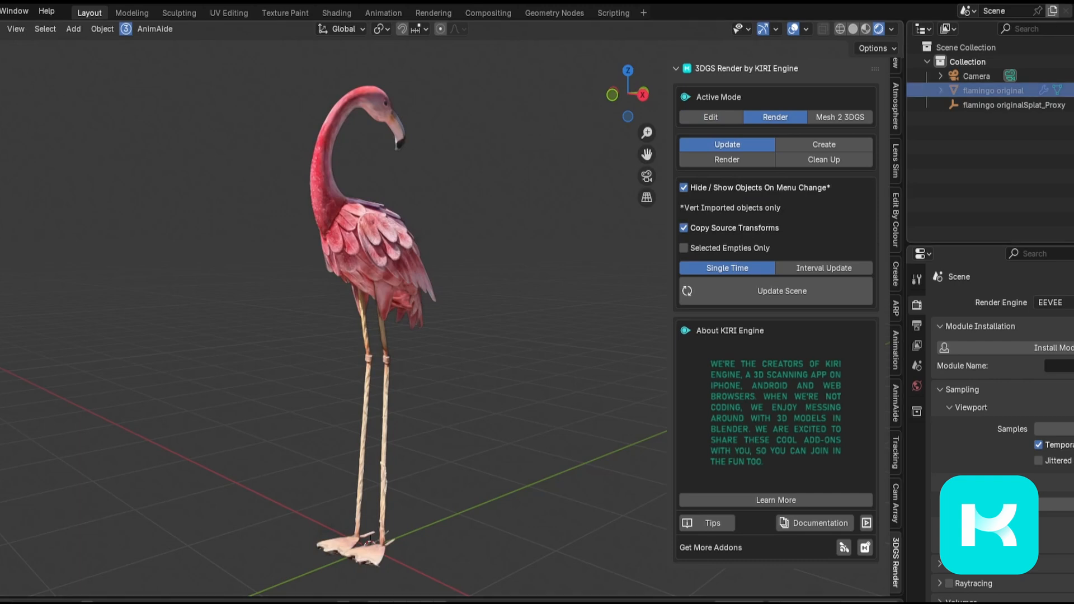
mouse_move(1064, 90)
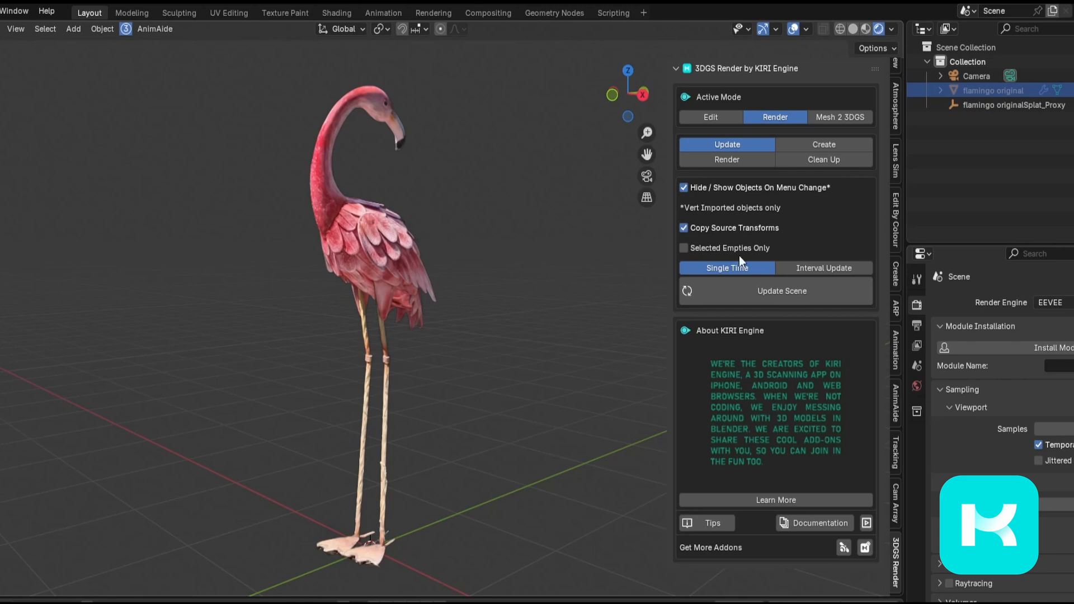
left_click(683, 228)
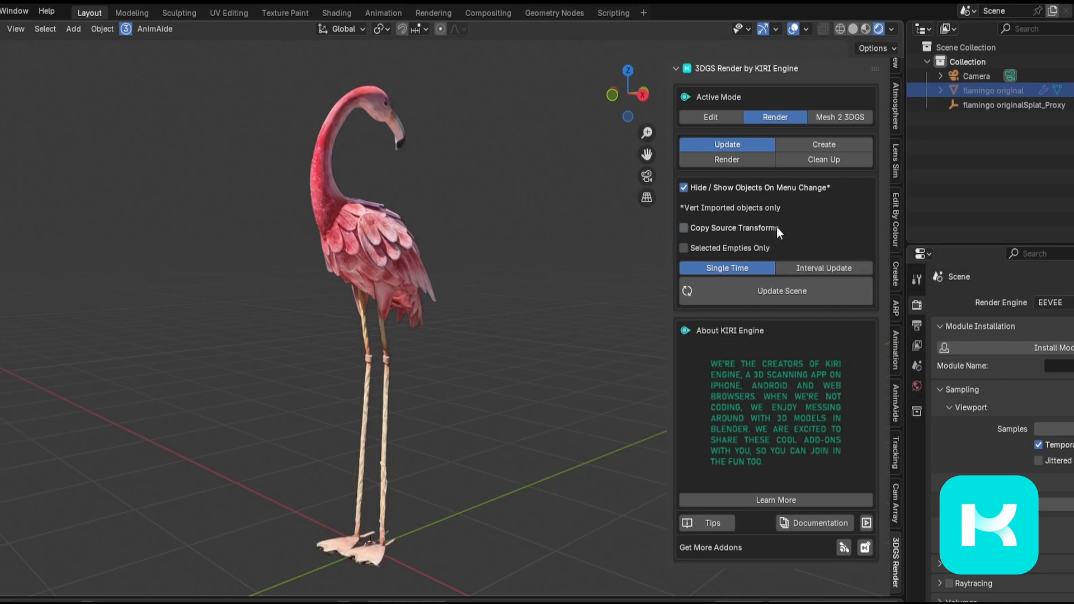
left_click(684, 228)
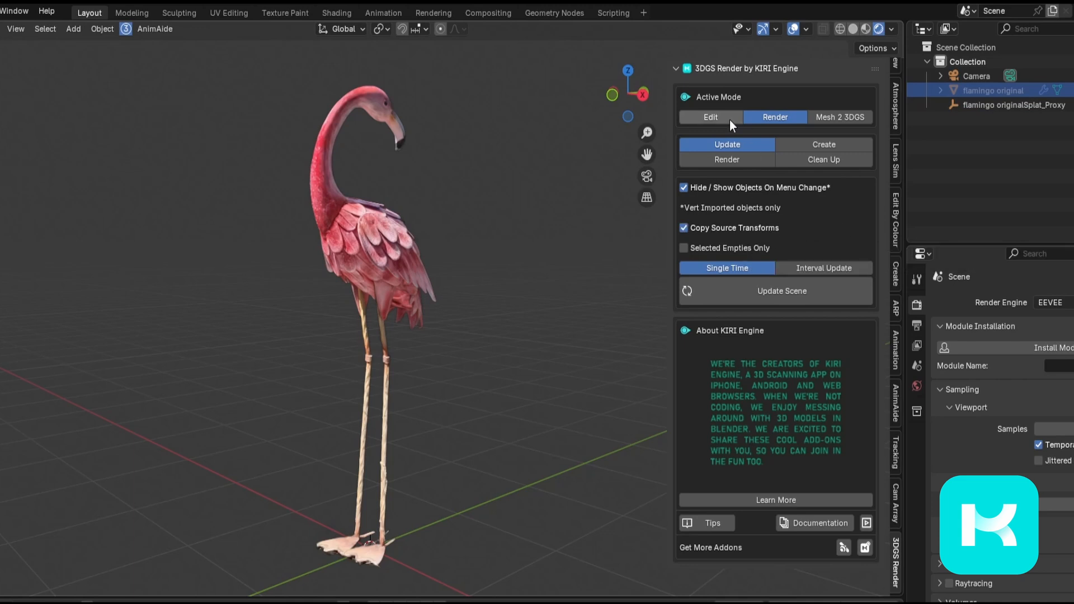
left_click(709, 118)
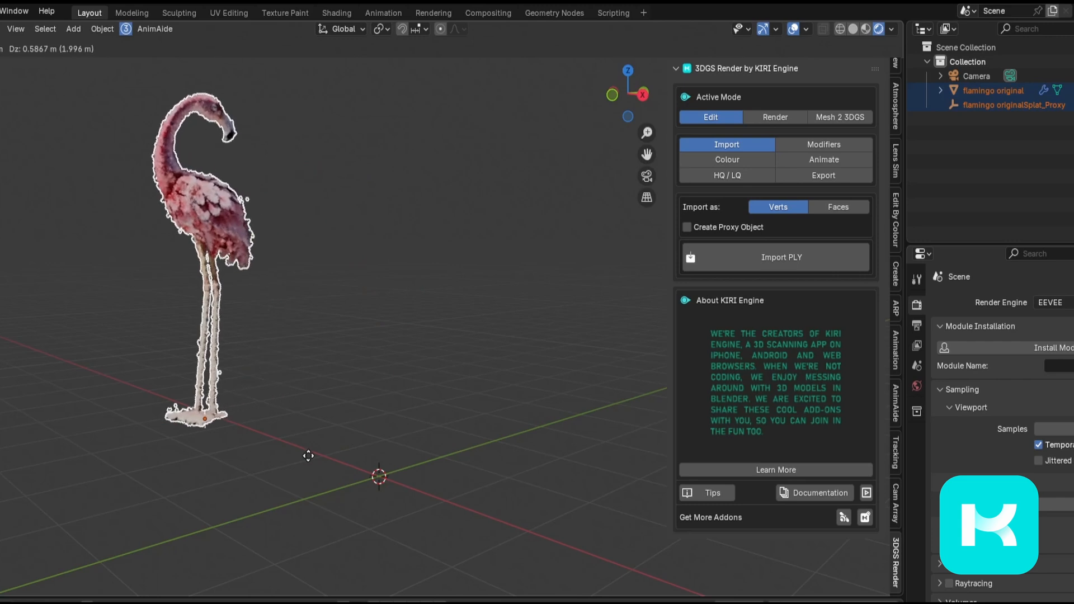
Step: Show the moved flamingo in Render mode and update it with source transforms copied
left_click(774, 118)
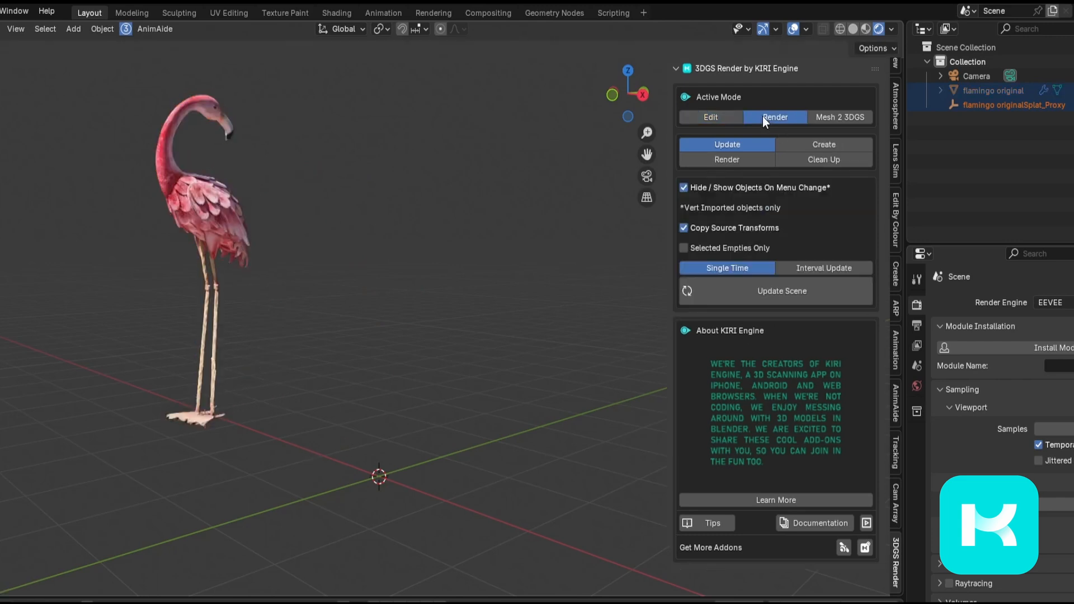
left_click(711, 118)
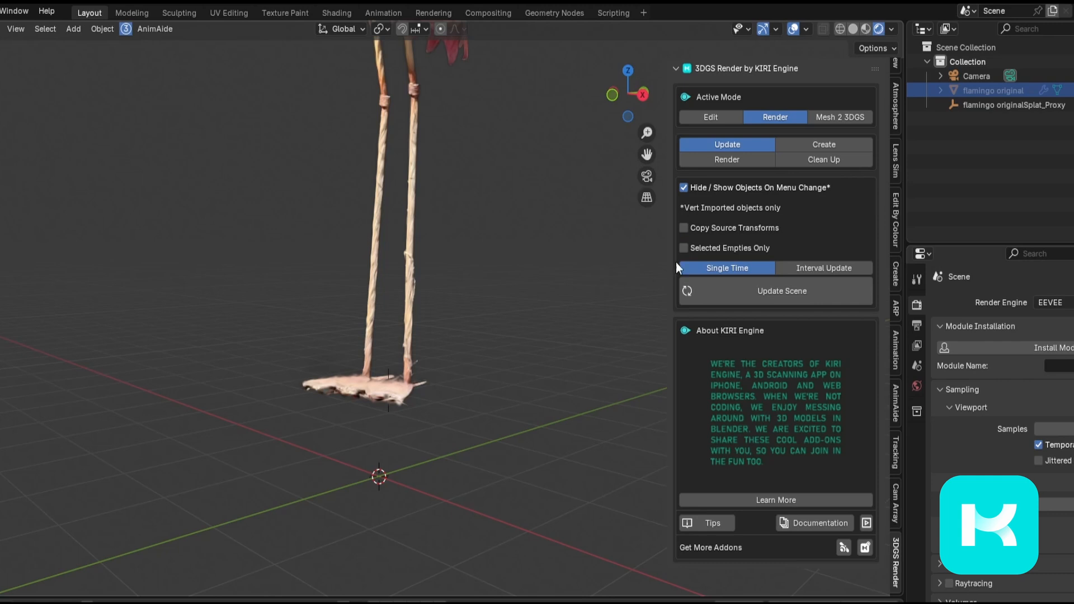
mouse_move(715, 229)
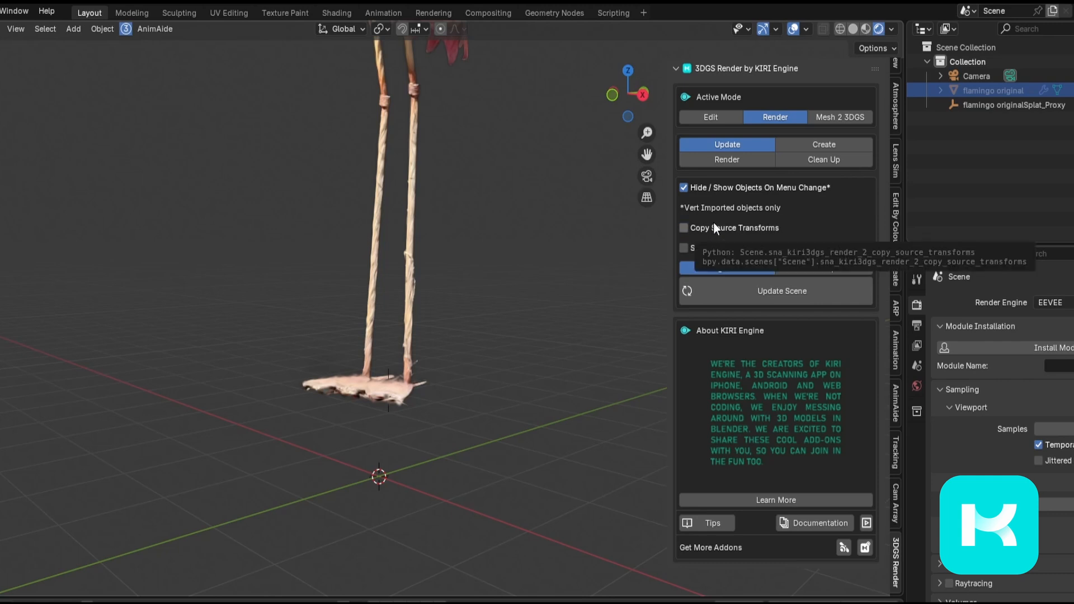
left_click(683, 228)
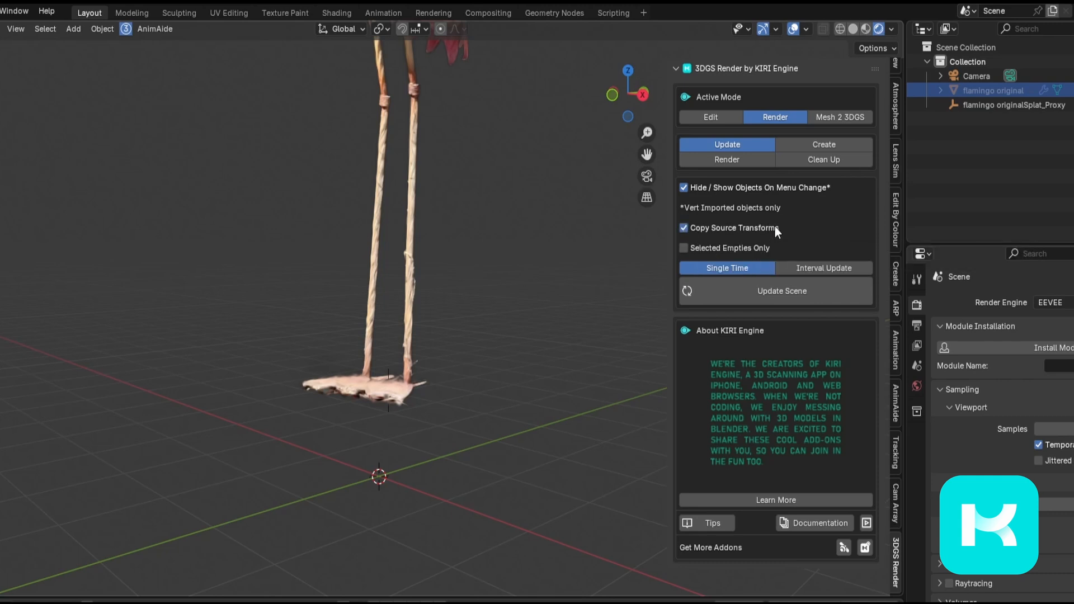
left_click(683, 228)
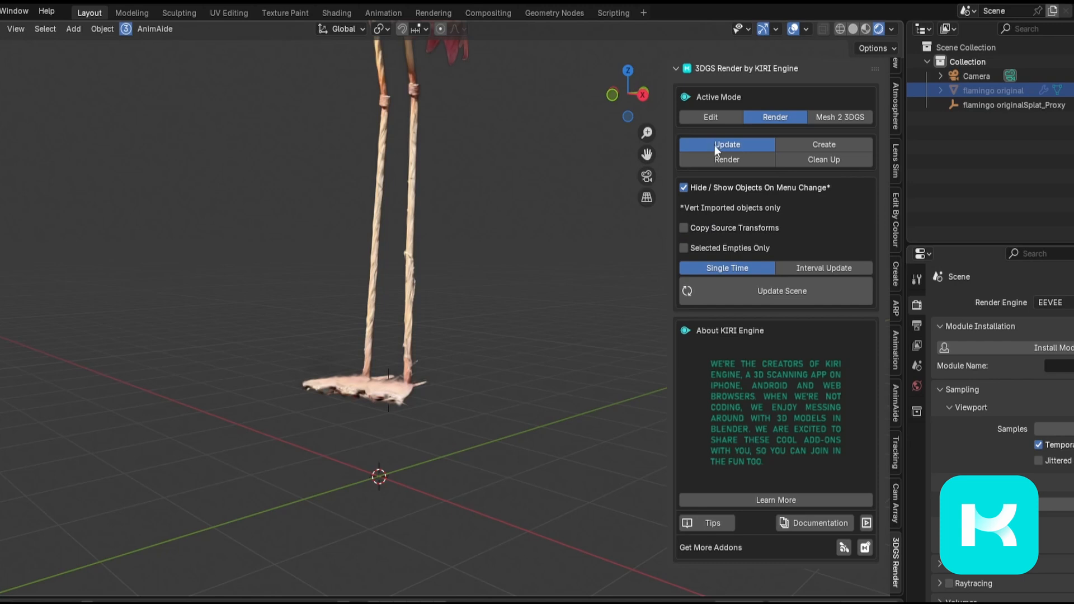
left_click(710, 117)
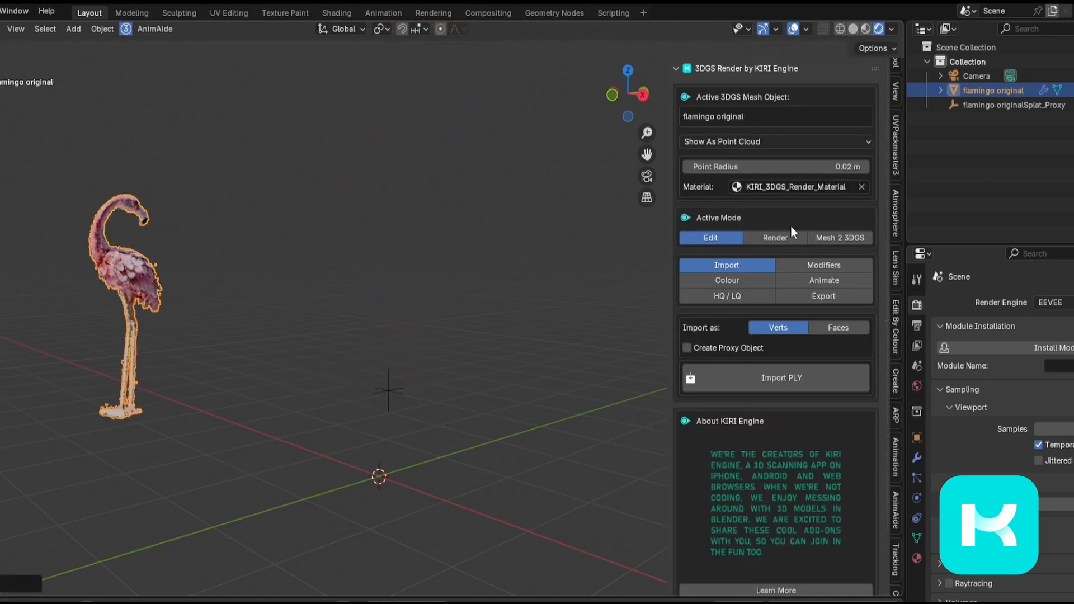
left_click(775, 237)
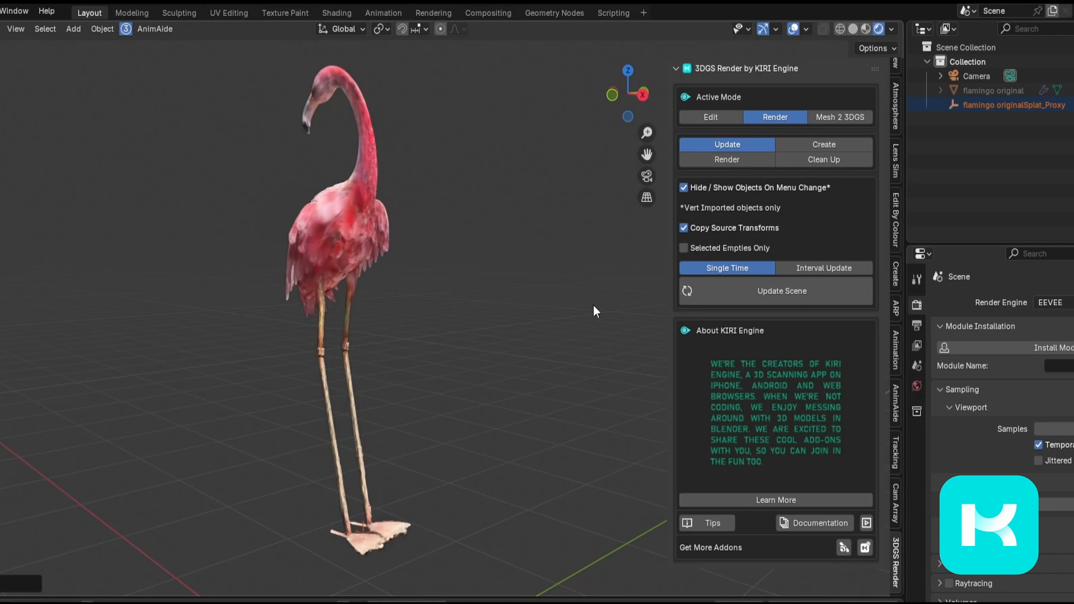
mouse_move(353, 246)
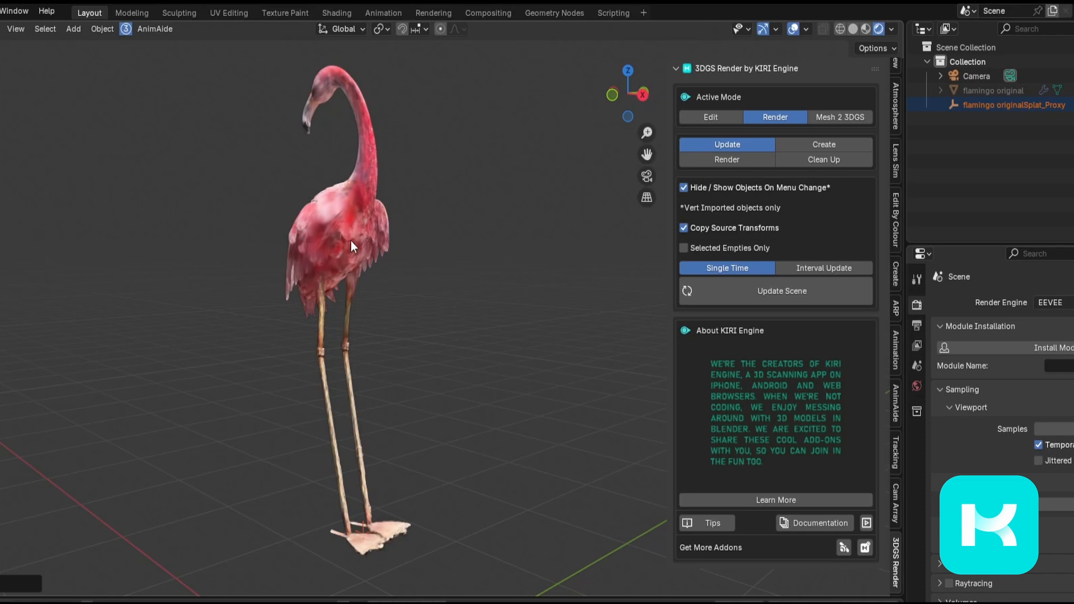
mouse_move(405, 220)
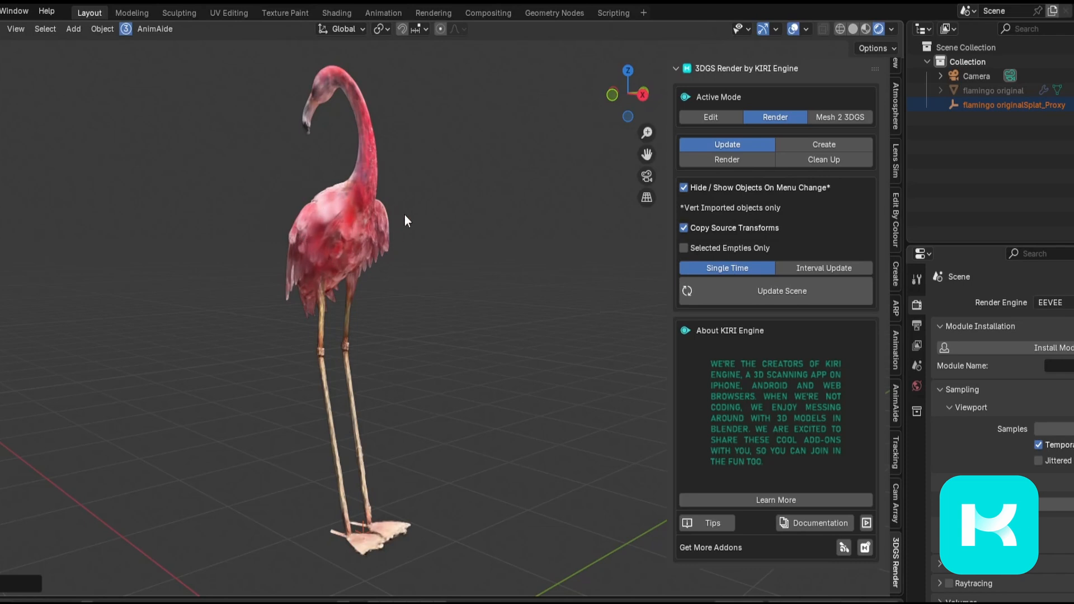
mouse_move(275, 258)
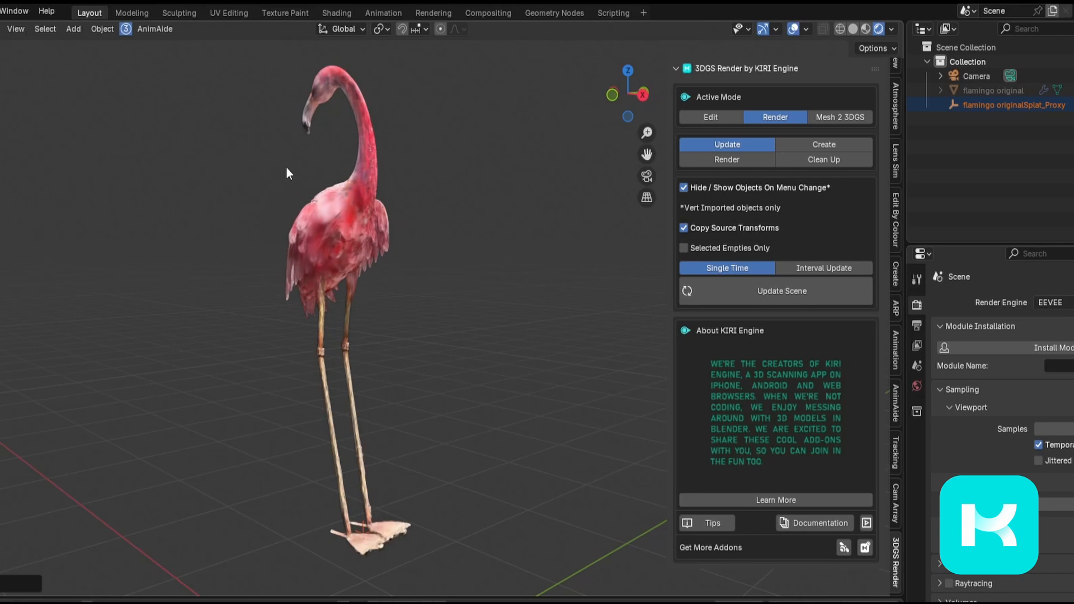
mouse_move(354, 206)
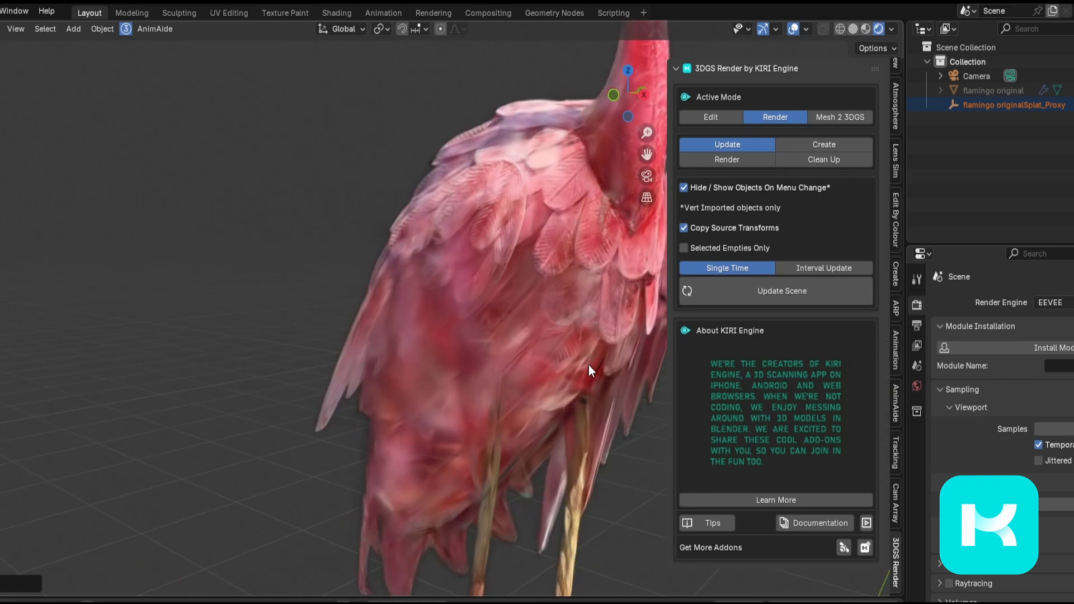
Step: Orbit the view before moving to the warrior woman splat scene
left_click_drag(589, 371, 458, 374)
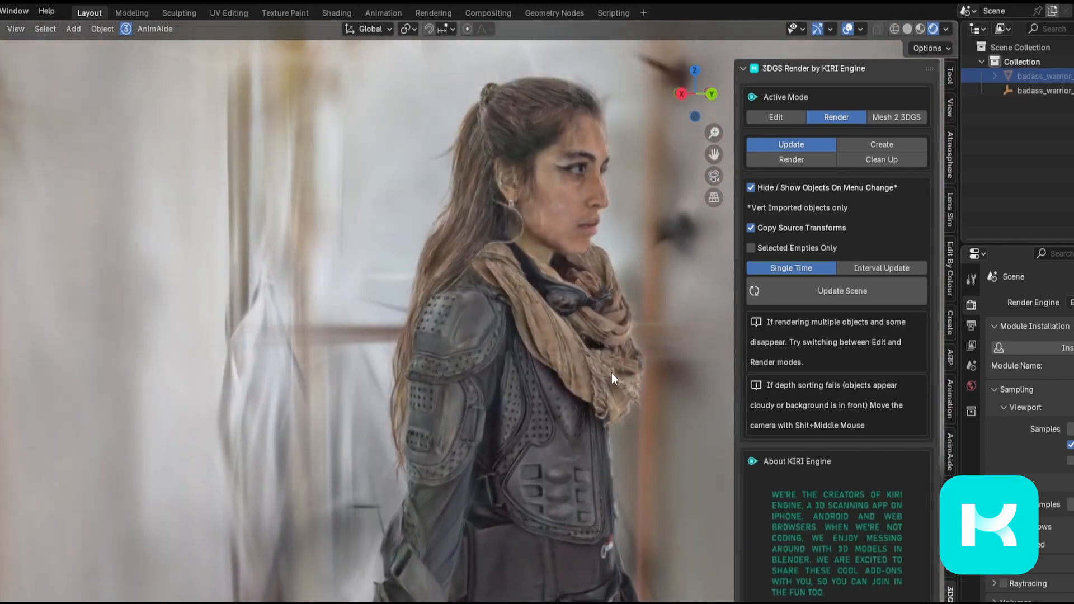
Step: Switch the warrior splat to Edit, enter Edit Mode and delete the stray vertices
left_click(775, 117)
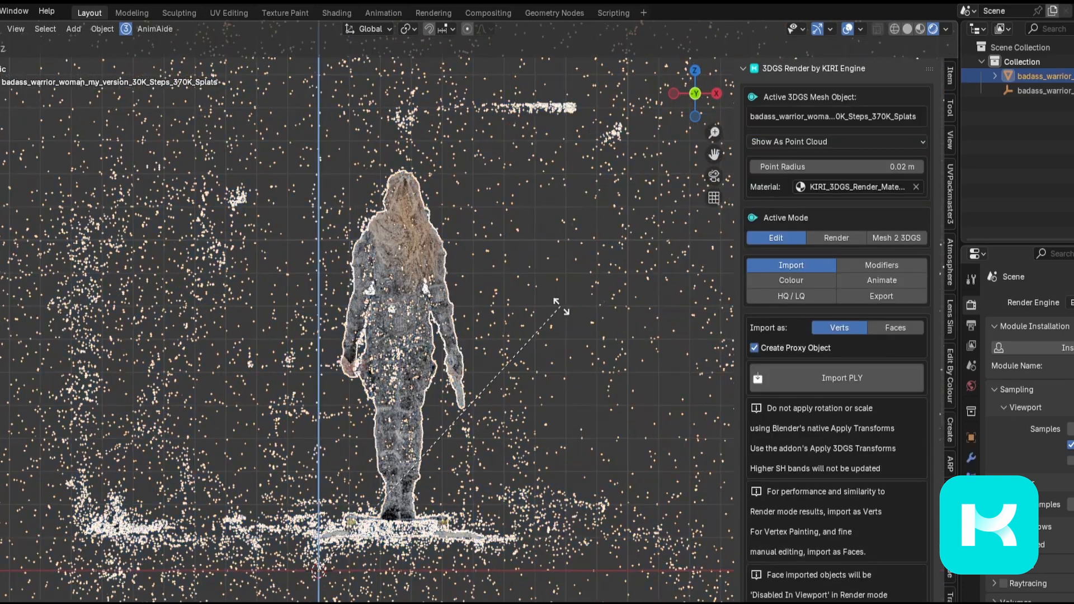
key("Tab")
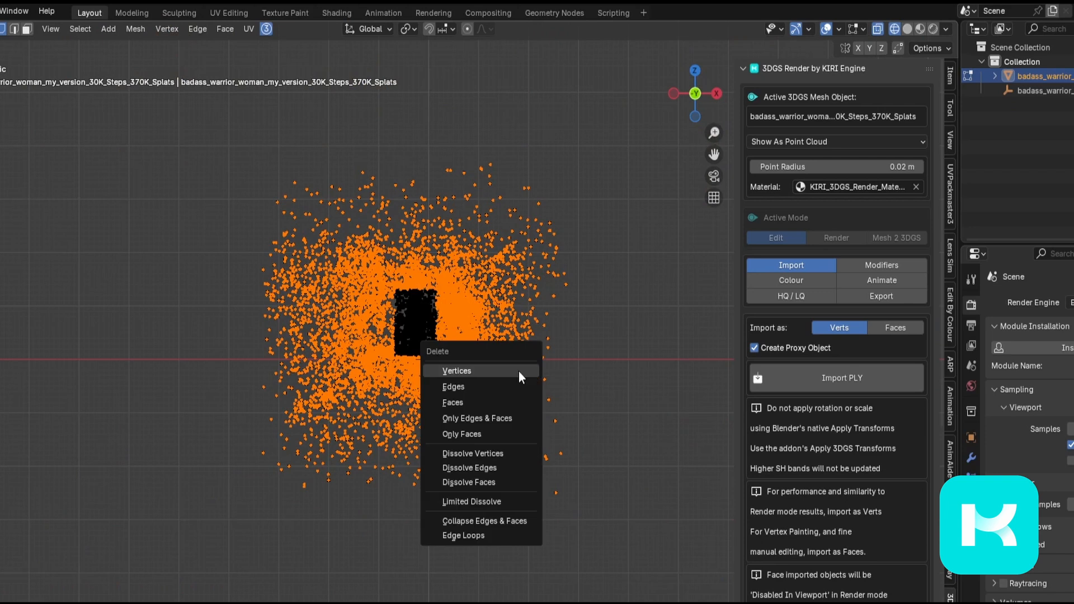
left_click(456, 371)
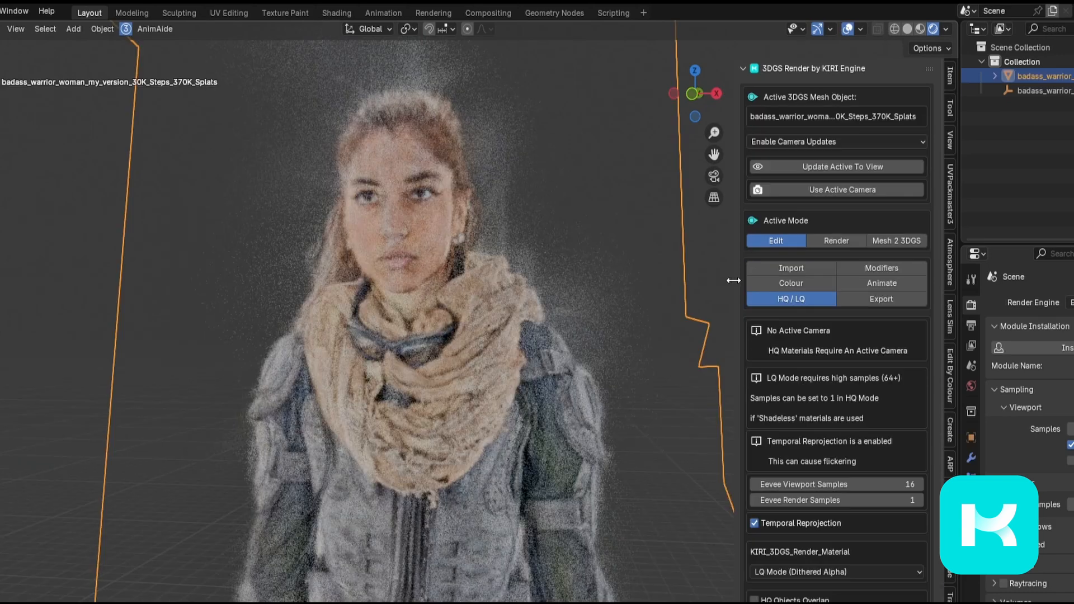
Step: Show the warrior composited into the street scan with the tank in Render mode
left_click(790, 283)
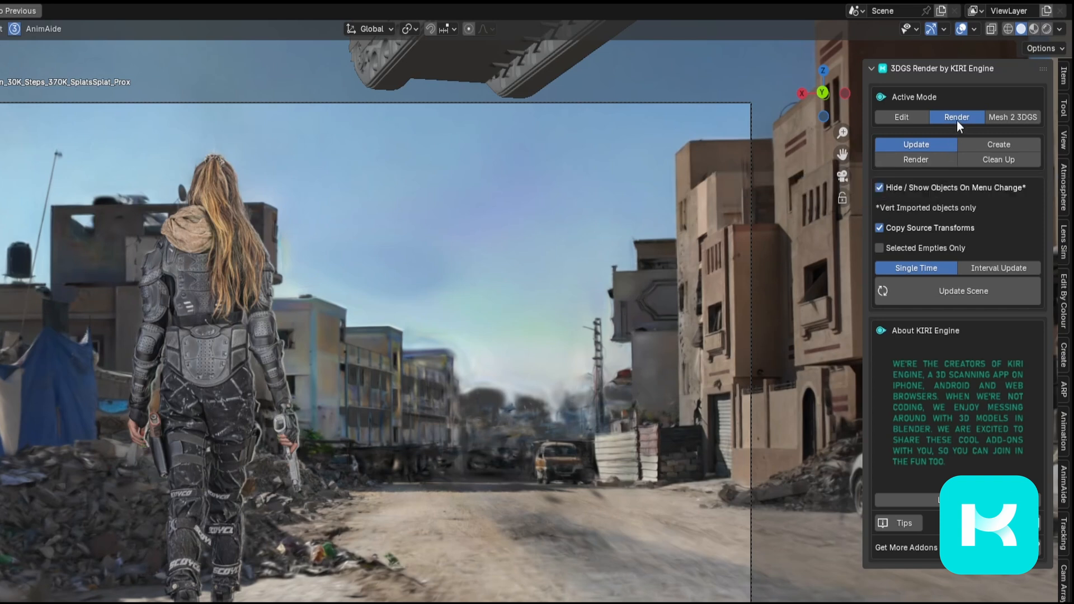
Step: Set a single colour-pass frame render (no animation, no depth pass) output to the renders folder
left_click(915, 159)
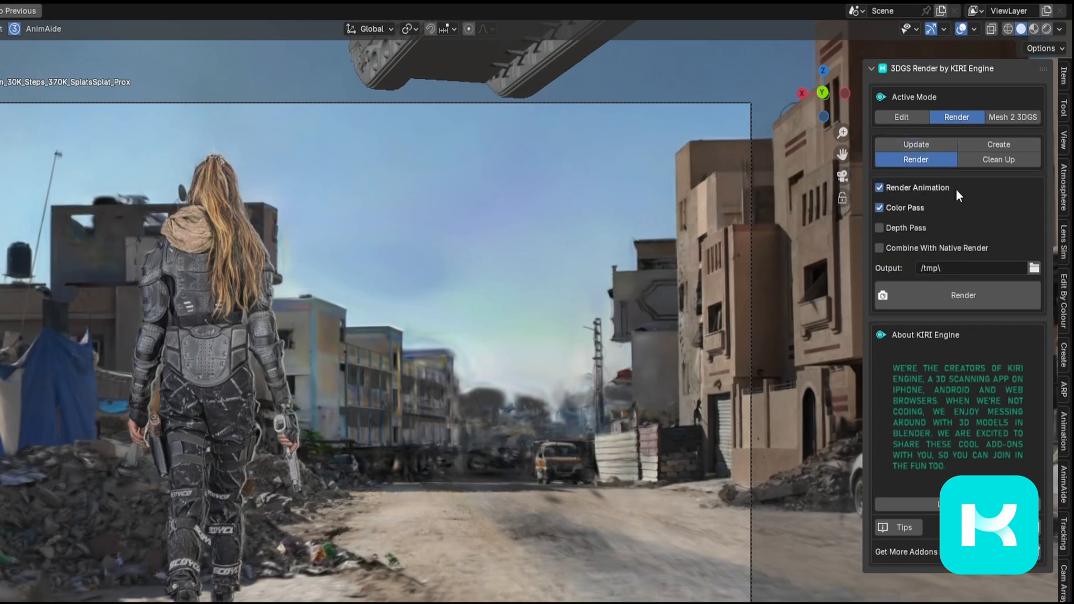
left_click(879, 188)
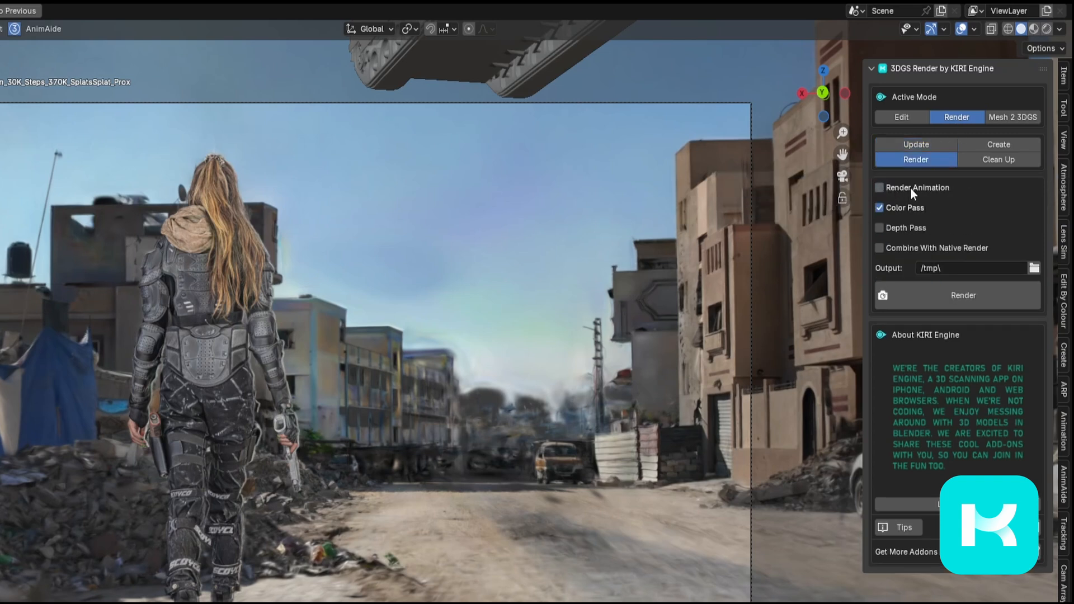
left_click(879, 188)
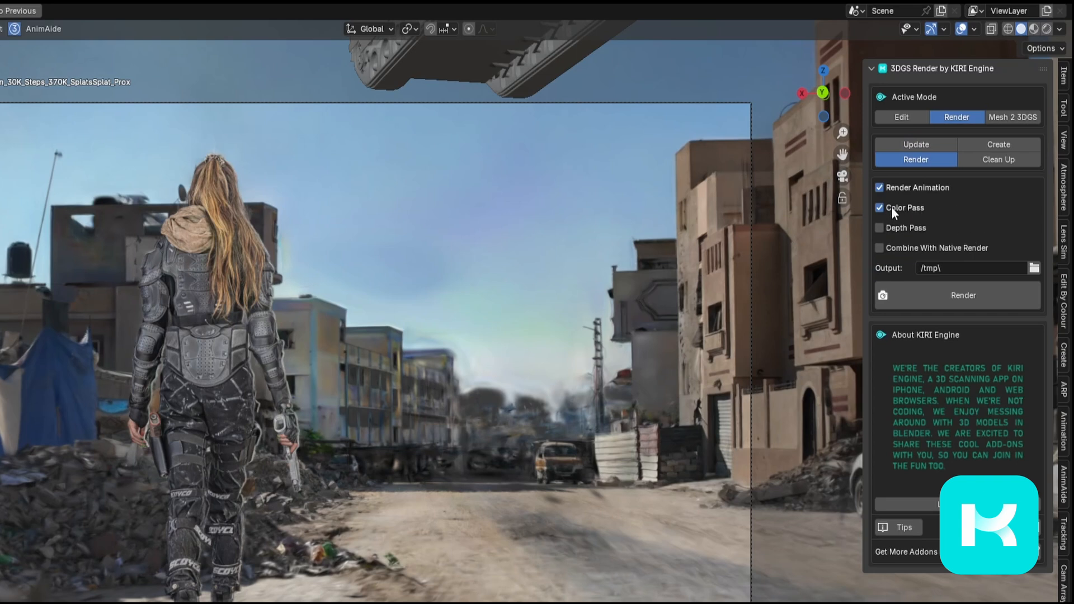
left_click(879, 228)
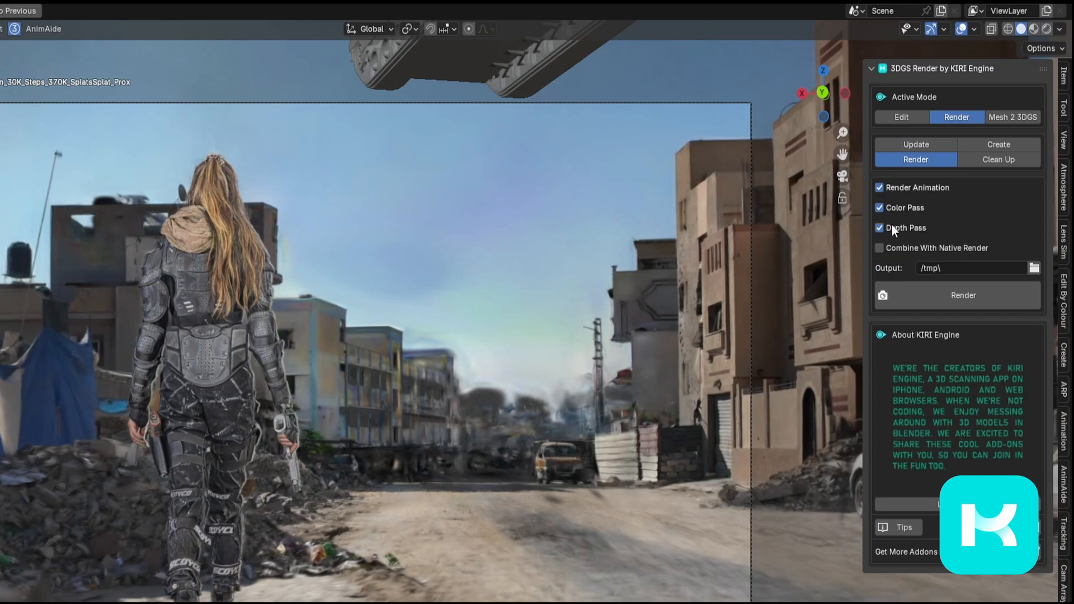
left_click(879, 228)
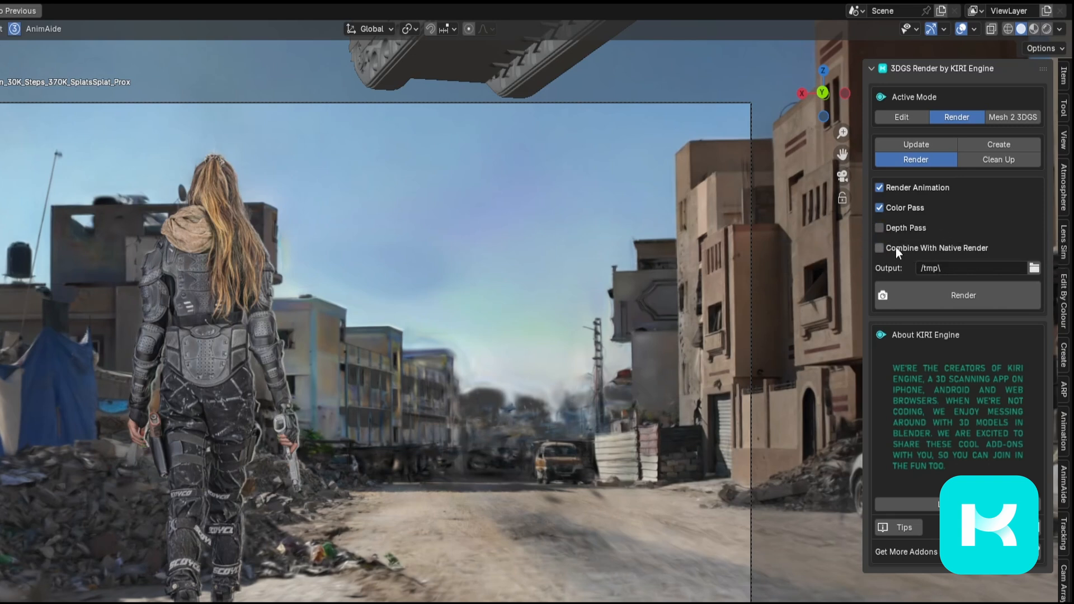
mouse_move(823, 263)
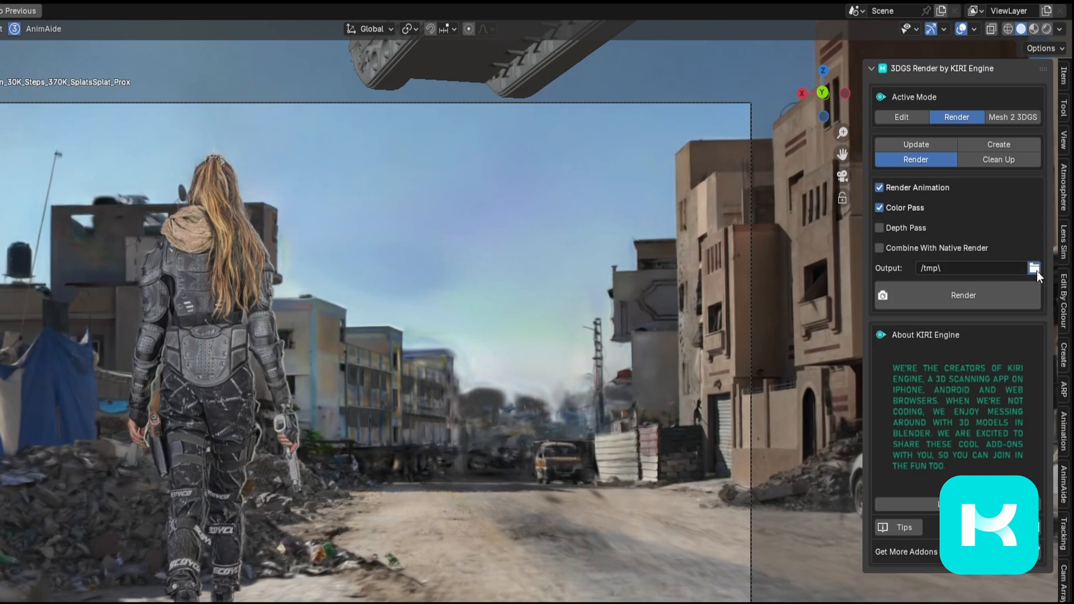
left_click(1034, 269)
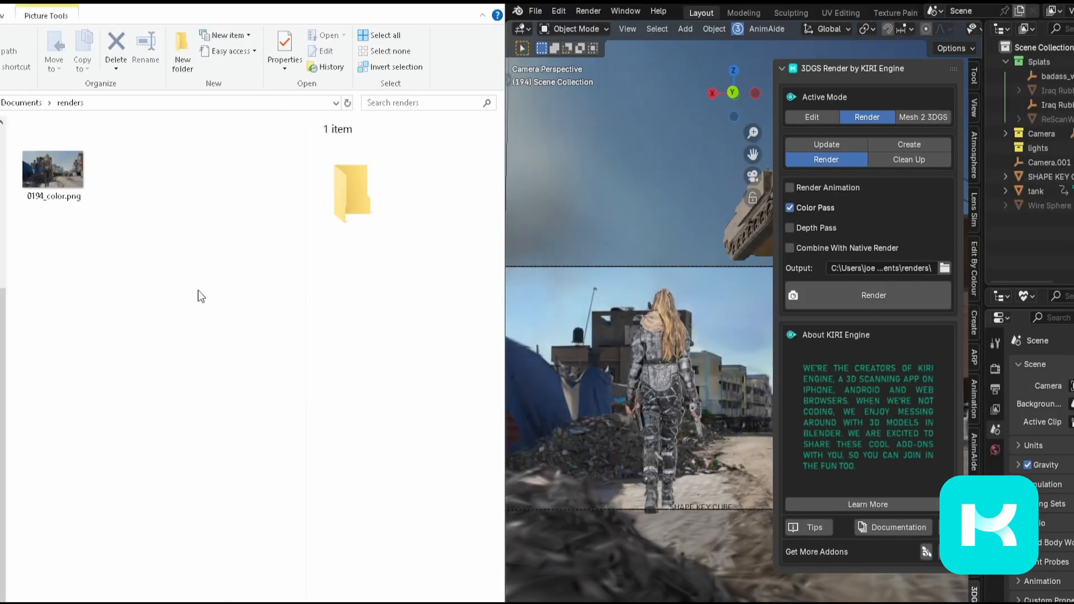
left_click(52, 147)
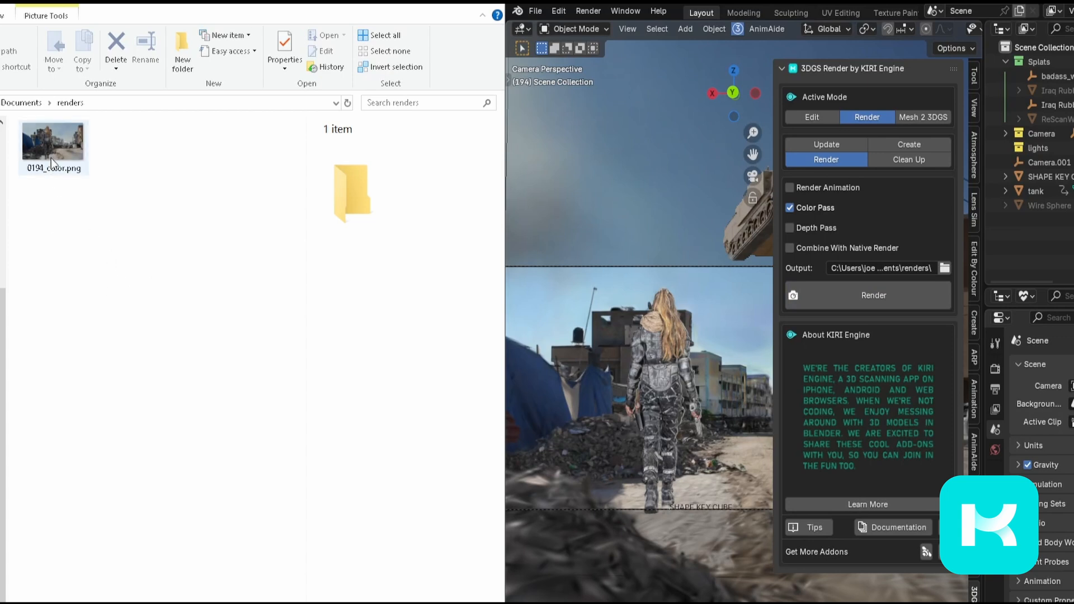
left_click(53, 142)
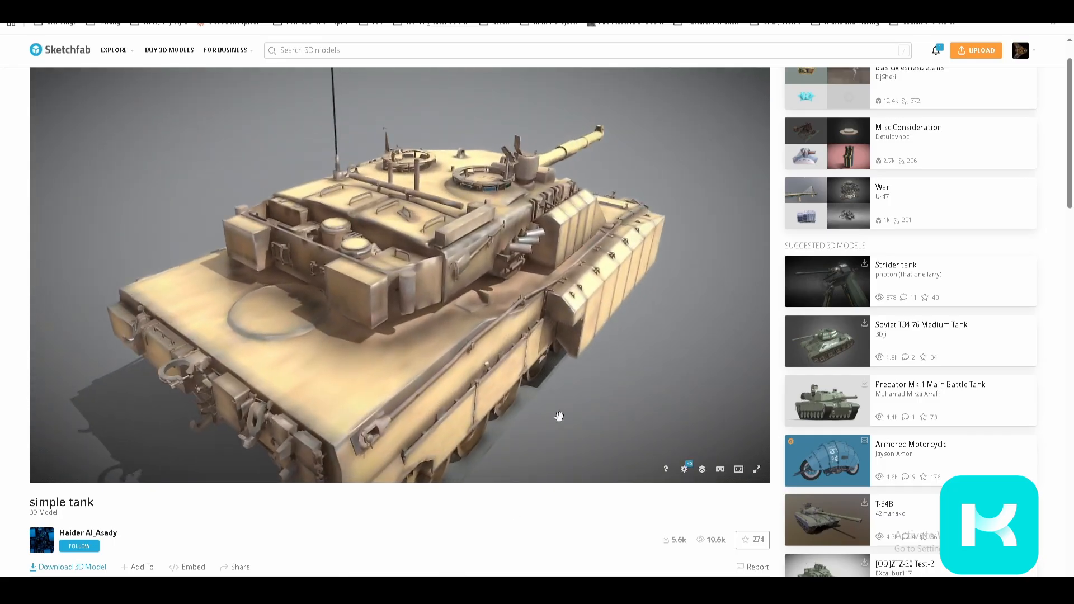
left_click_drag(558, 416, 417, 430)
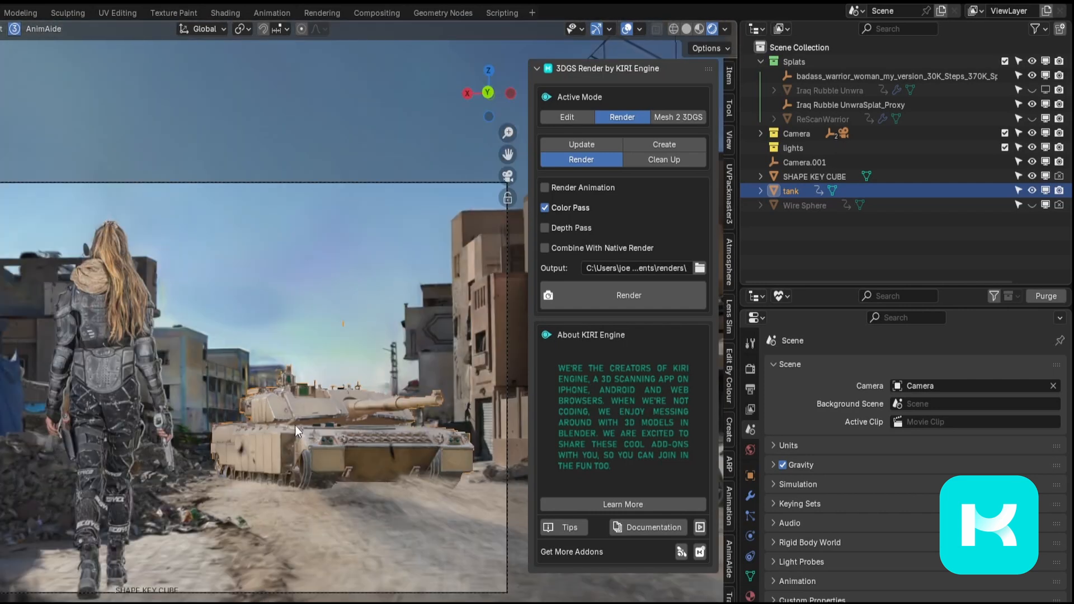
mouse_move(112, 351)
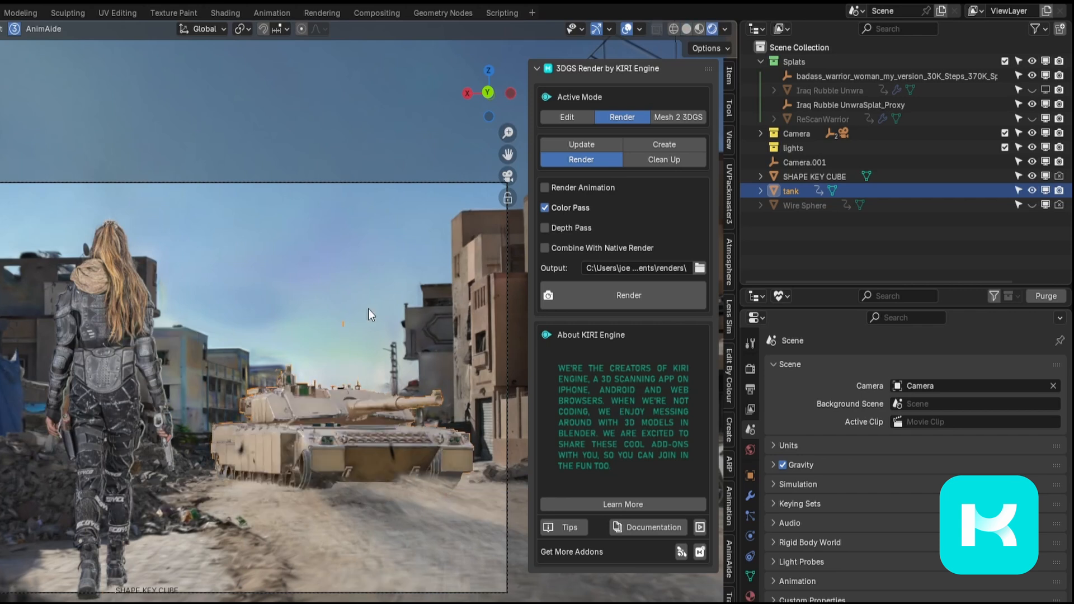
Step: Render frame 238 combined with the native render, producing colour and depth EXR passes
left_click(545, 247)
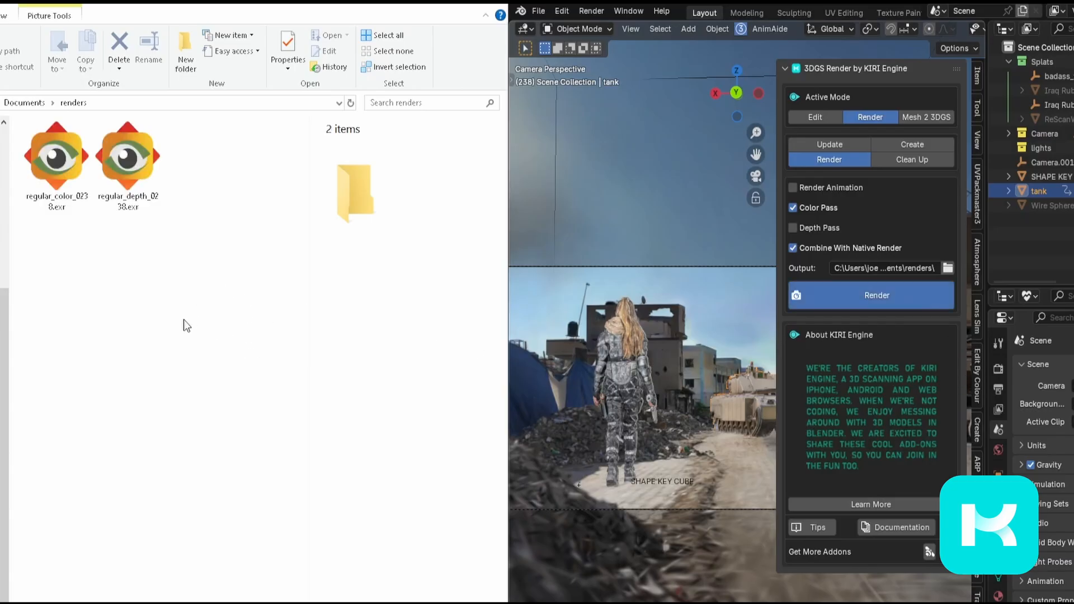
Step: Review the EXR passes and the 1920×1080 0238_color.png and 0238_composite.png renders
left_click(369, 35)
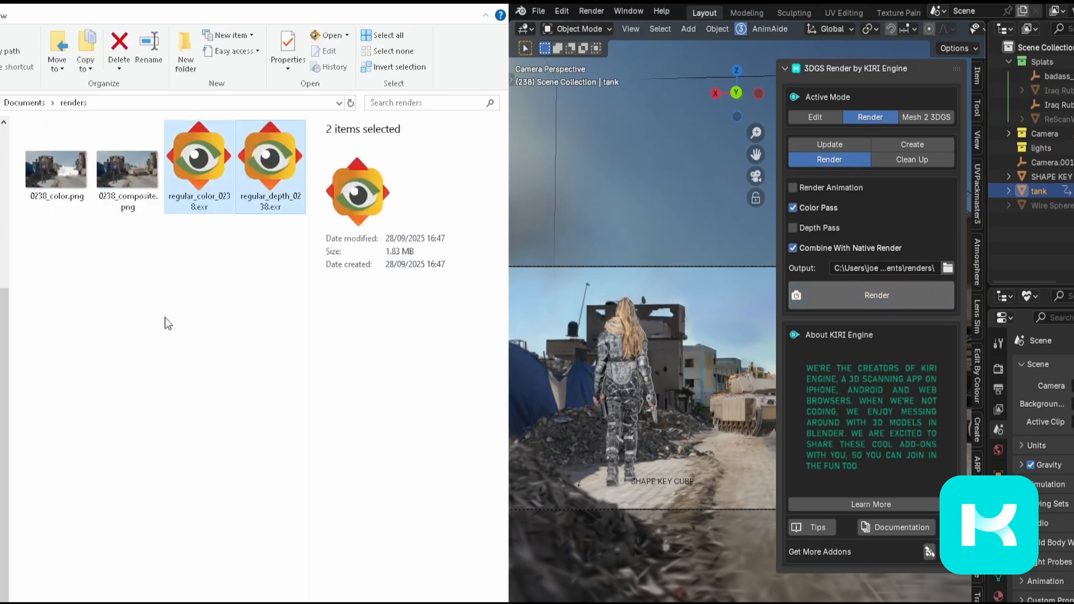
mouse_move(264, 184)
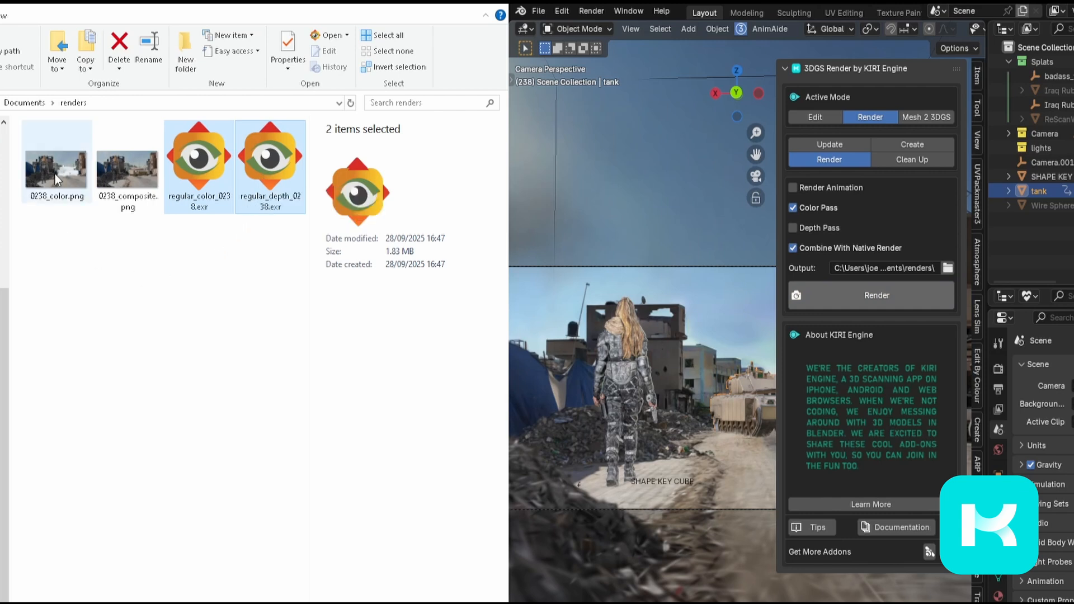
left_click(56, 168)
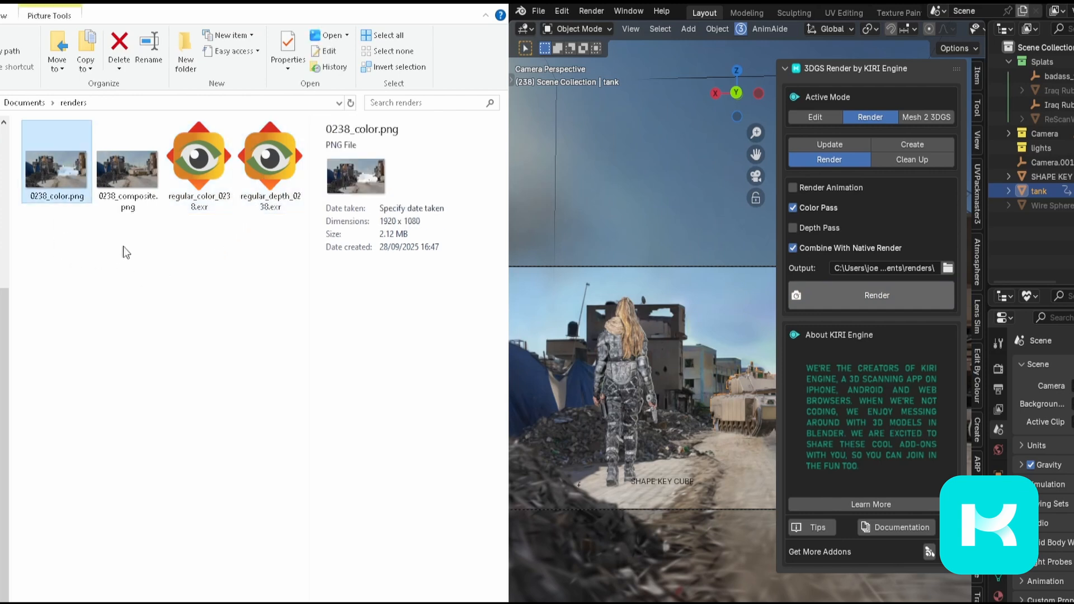
left_click(128, 168)
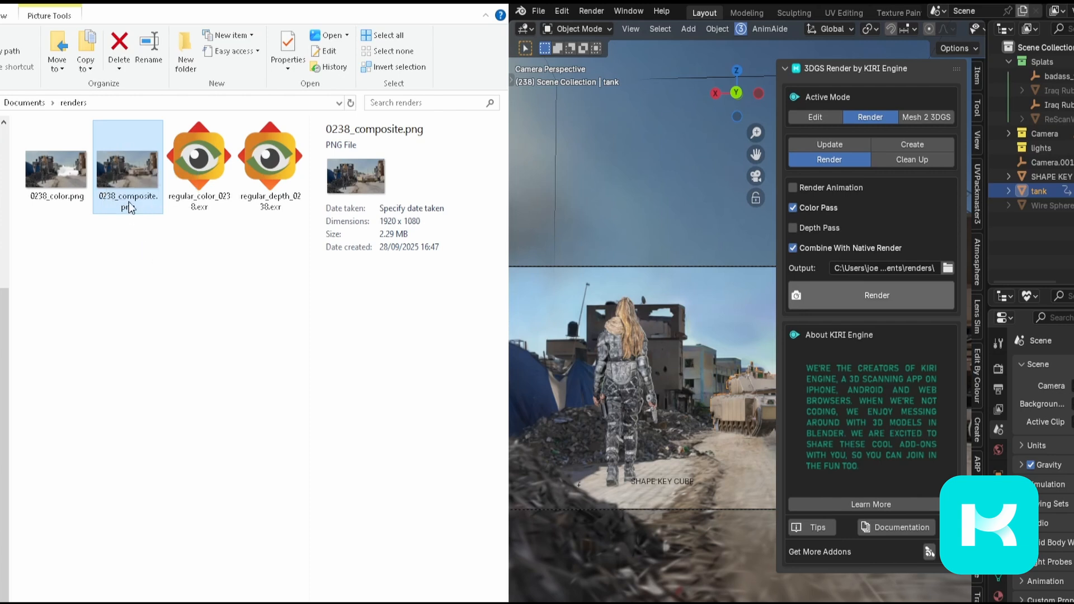
double_click(128, 168)
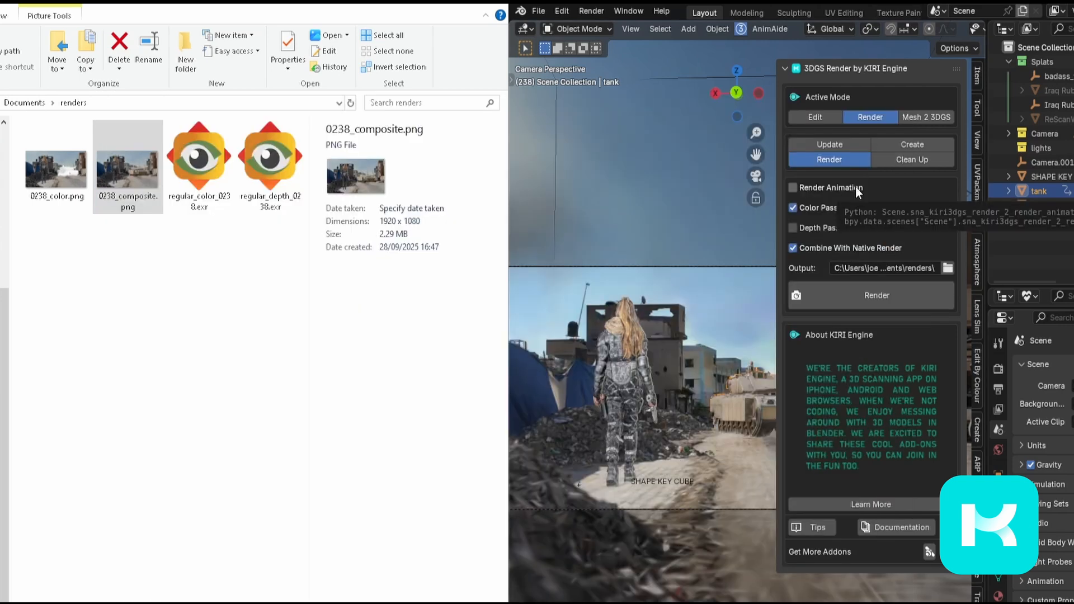
Step: Enable Render Animation in the KIRI render settings
left_click(792, 188)
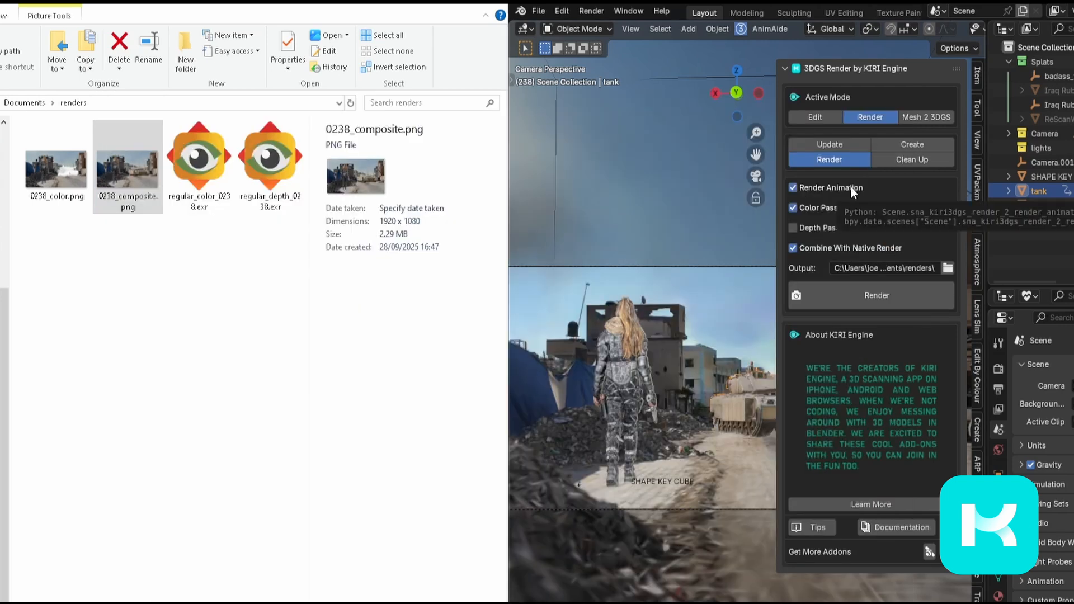